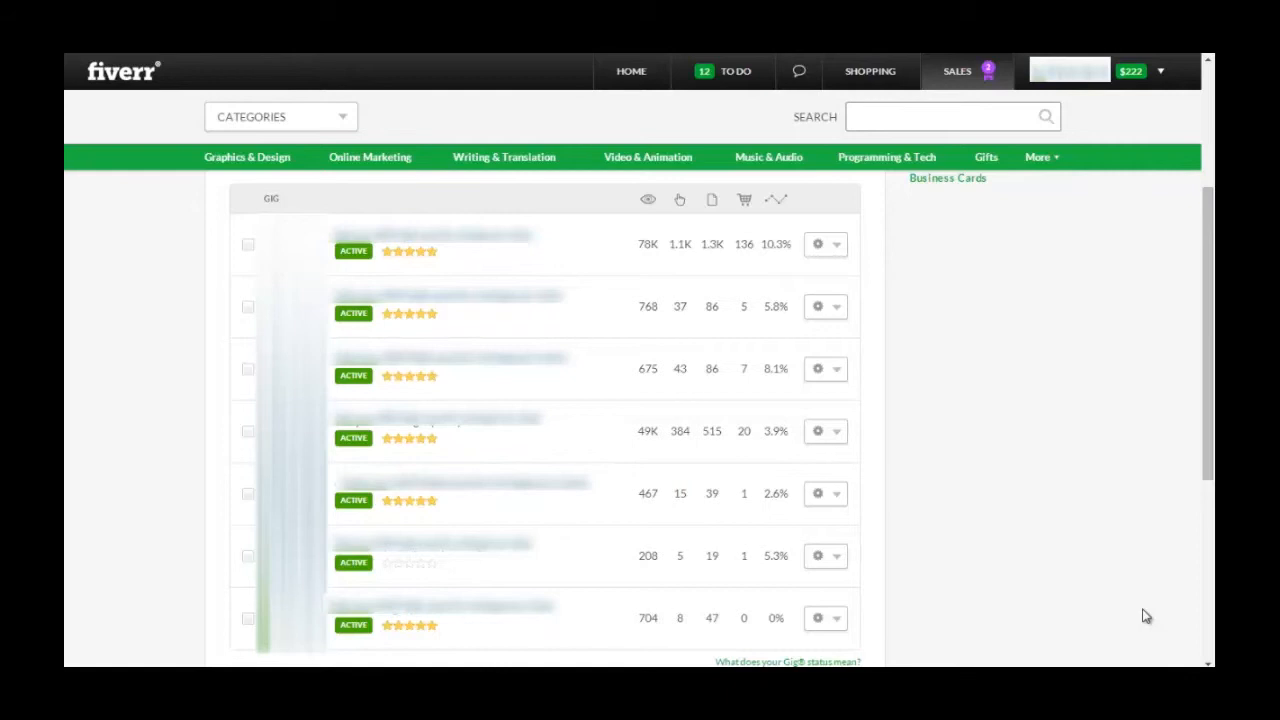
{"action": "mouse_move", "coordinate": [1034, 476]}
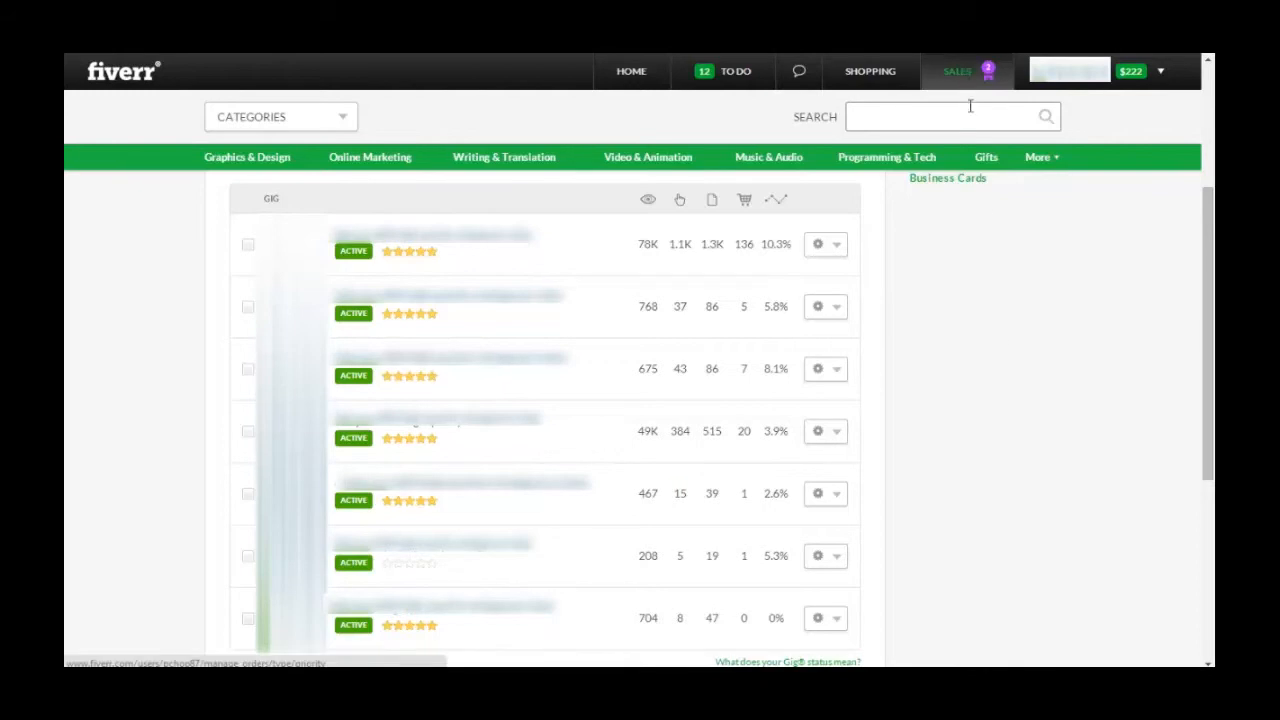
{"action": "mouse_move", "coordinate": [1012, 216]}
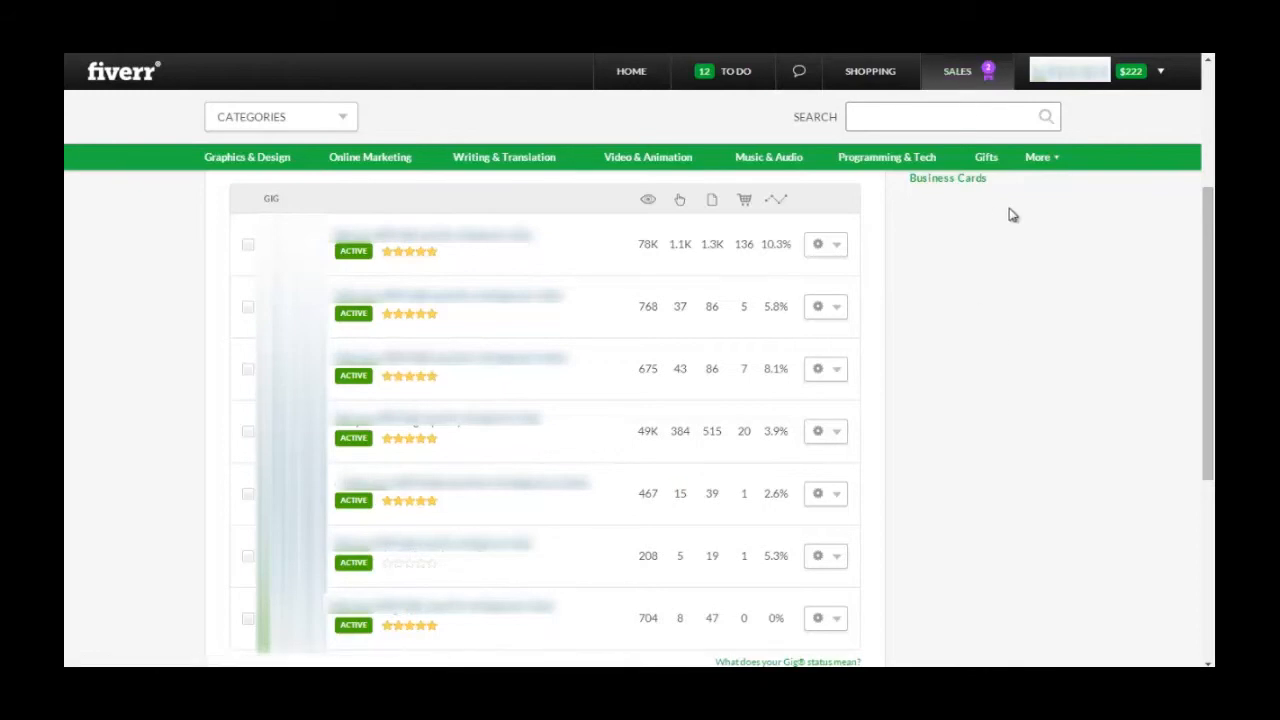
{"action": "mouse_move", "coordinate": [1052, 308]}
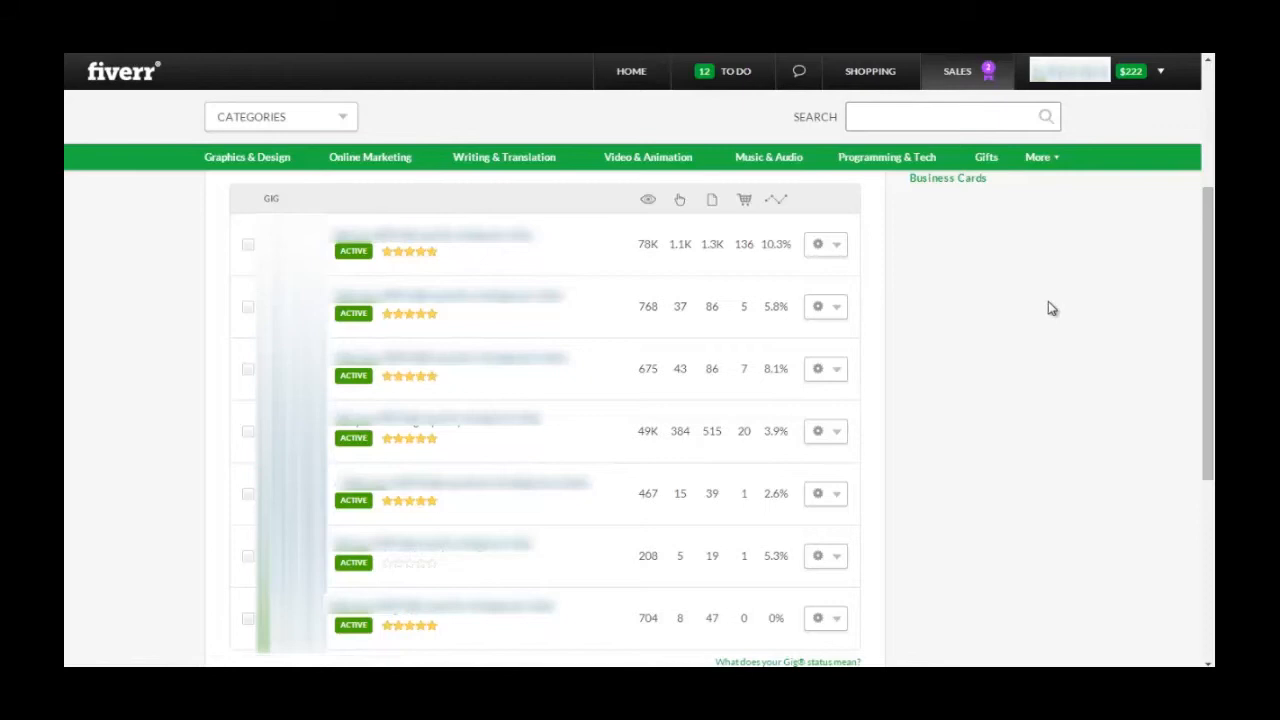
{"action": "mouse_move", "coordinate": [1082, 296]}
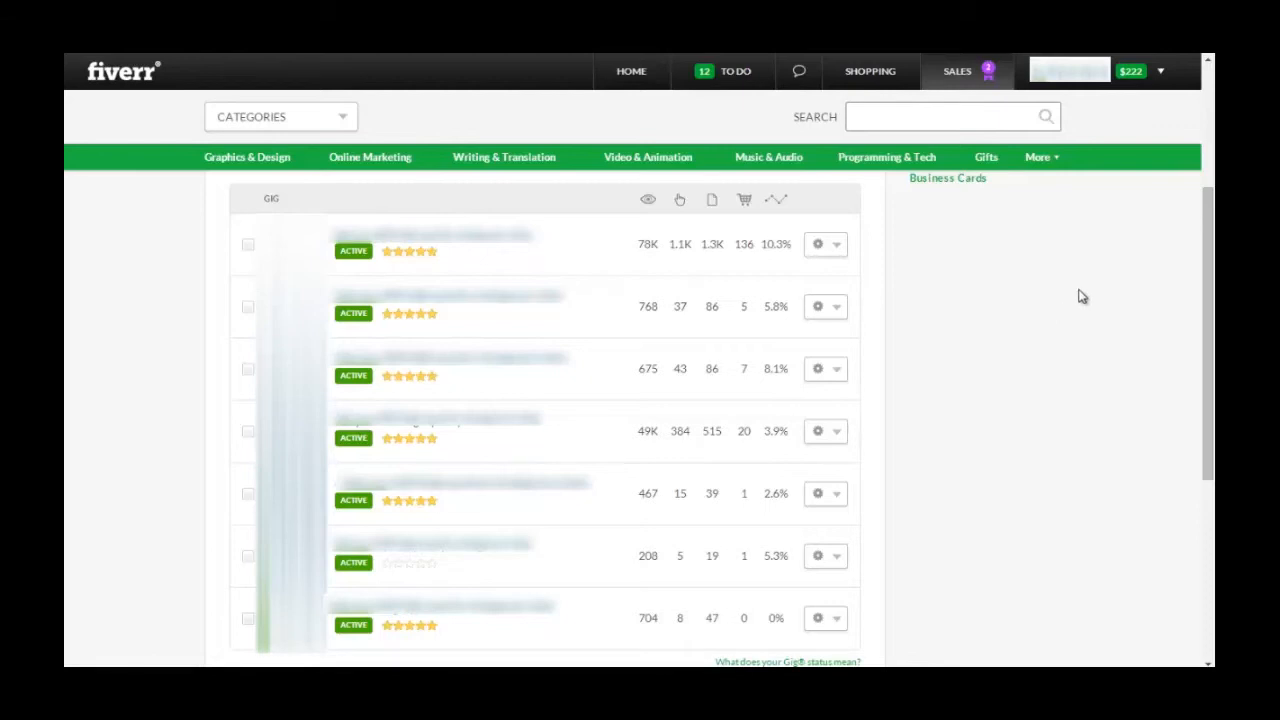
{"action": "mouse_move", "coordinate": [676, 462]}
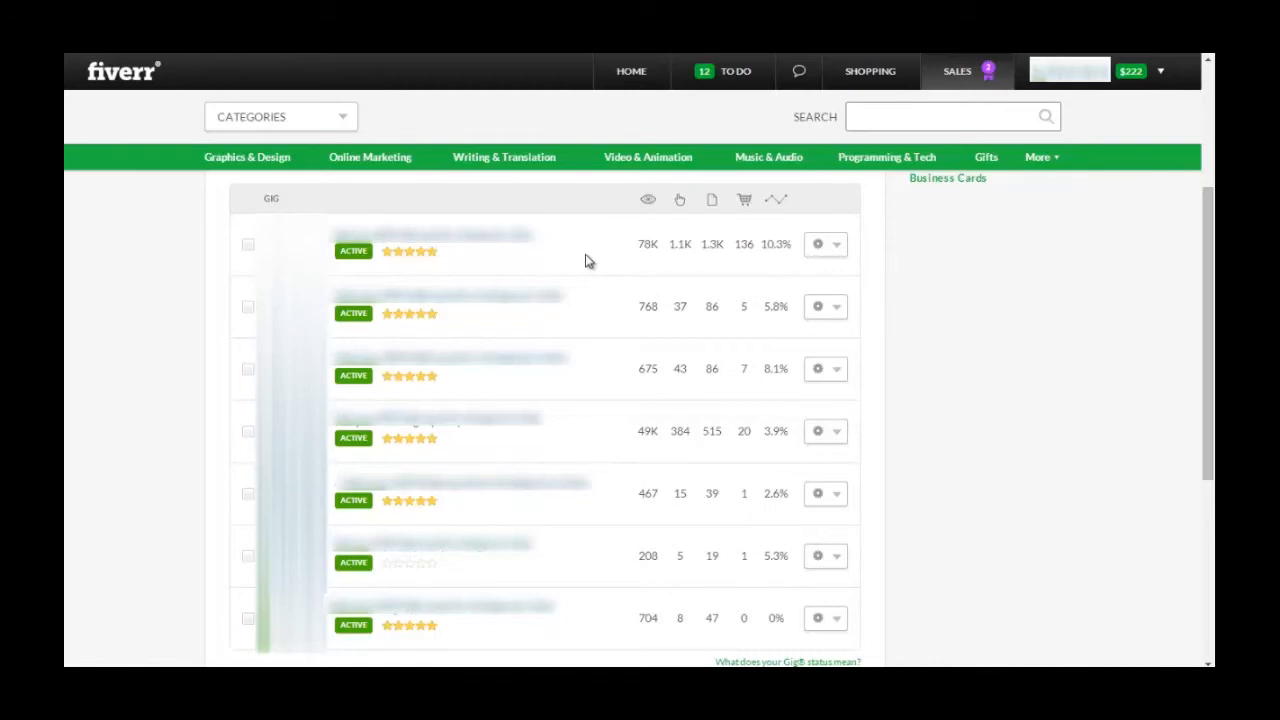
{"action": "mouse_move", "coordinate": [640, 248]}
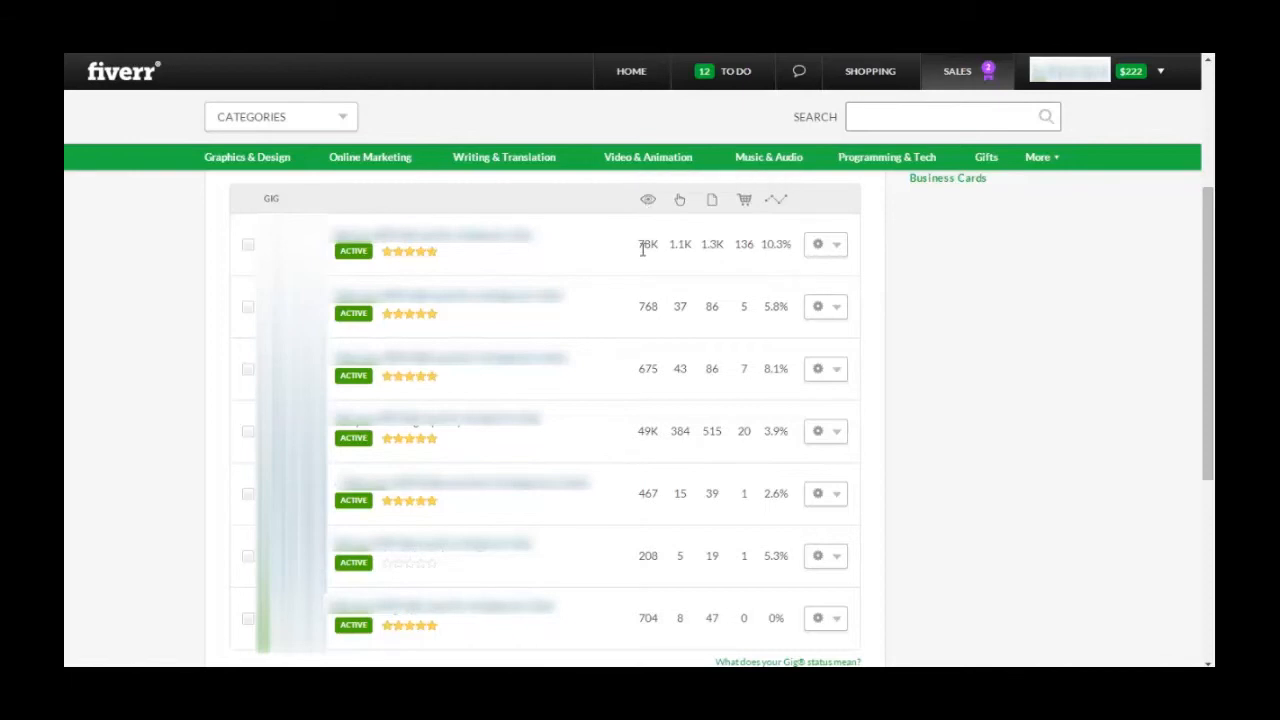
{"action": "mouse_move", "coordinate": [638, 252]}
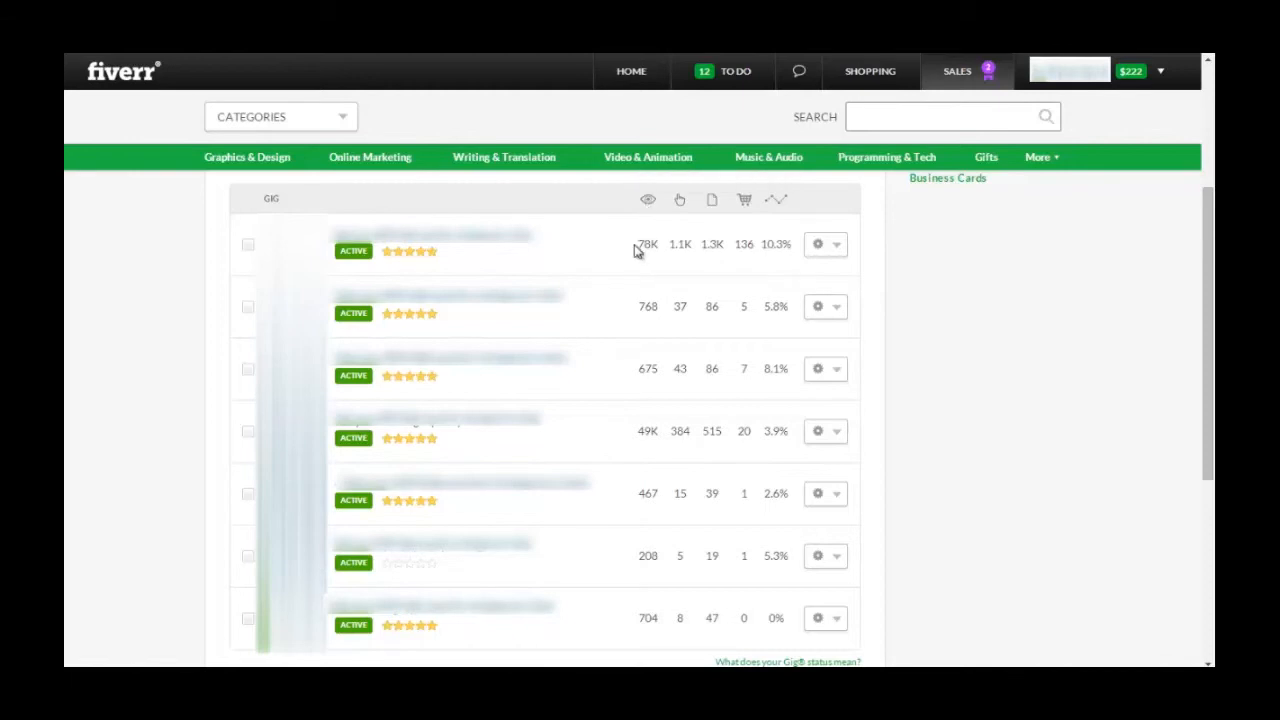
{"action": "mouse_move", "coordinate": [636, 244]}
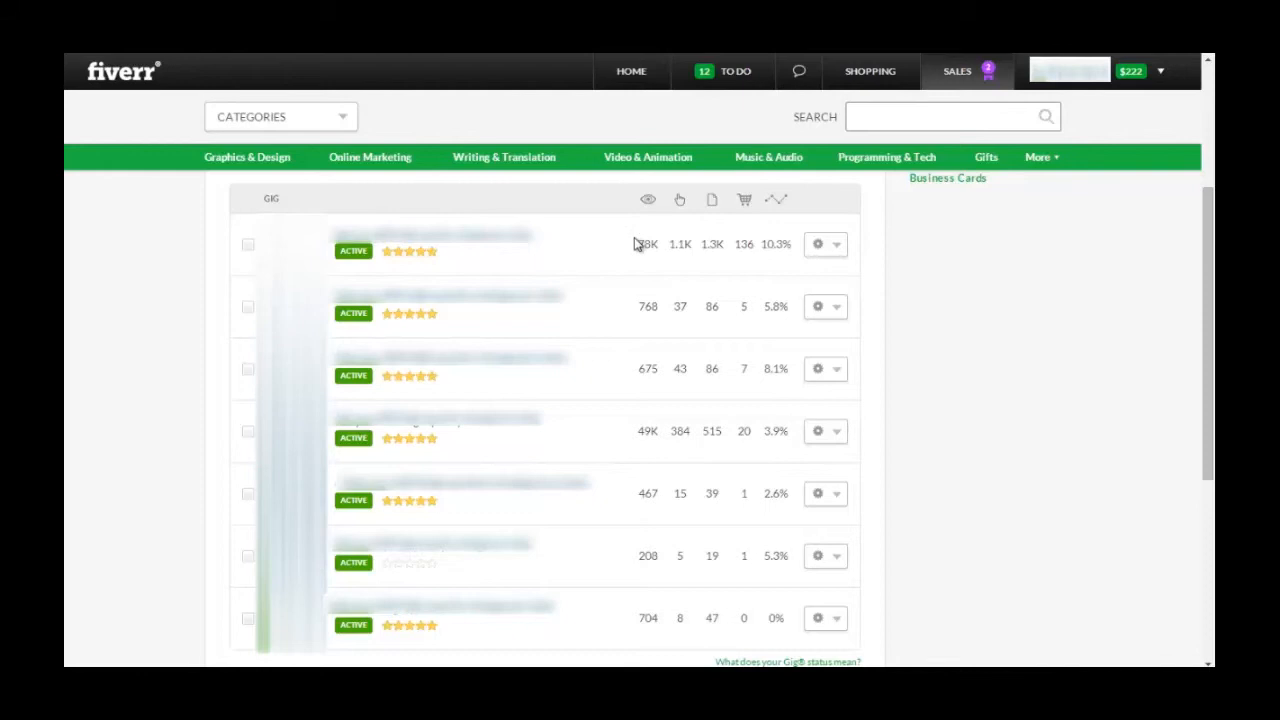
{"action": "mouse_move", "coordinate": [700, 244]}
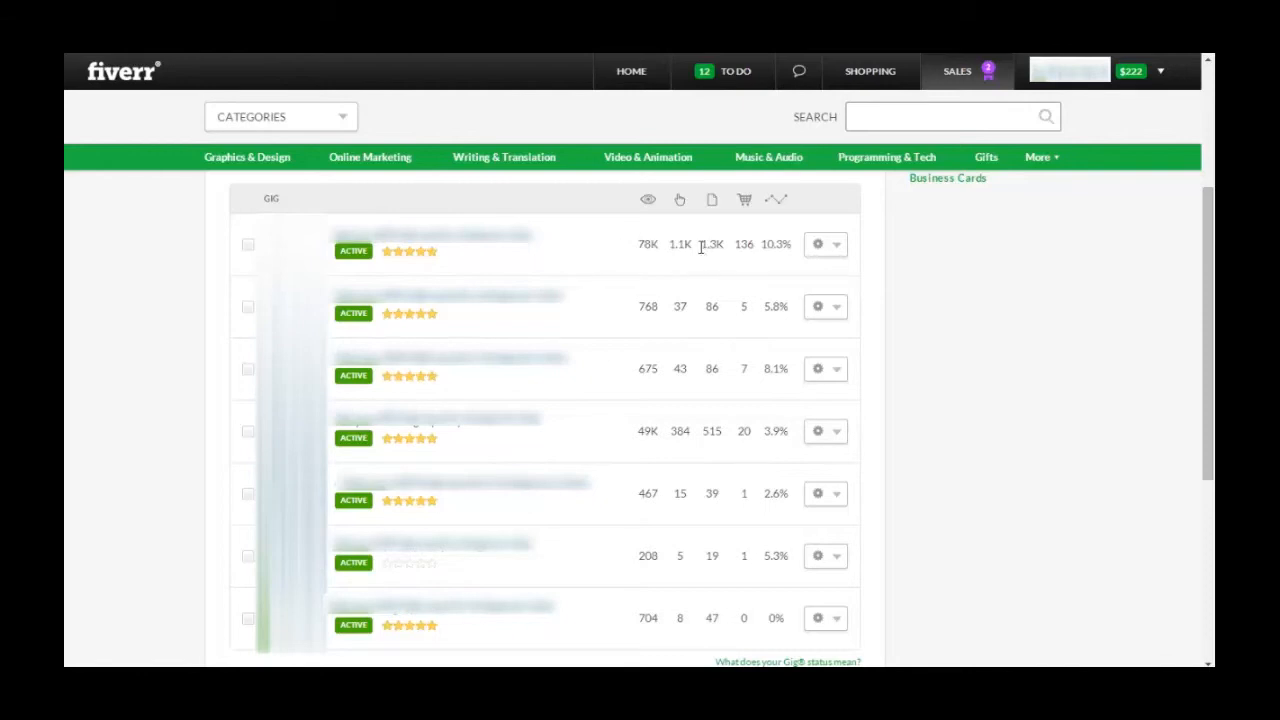
{"action": "mouse_move", "coordinate": [704, 248]}
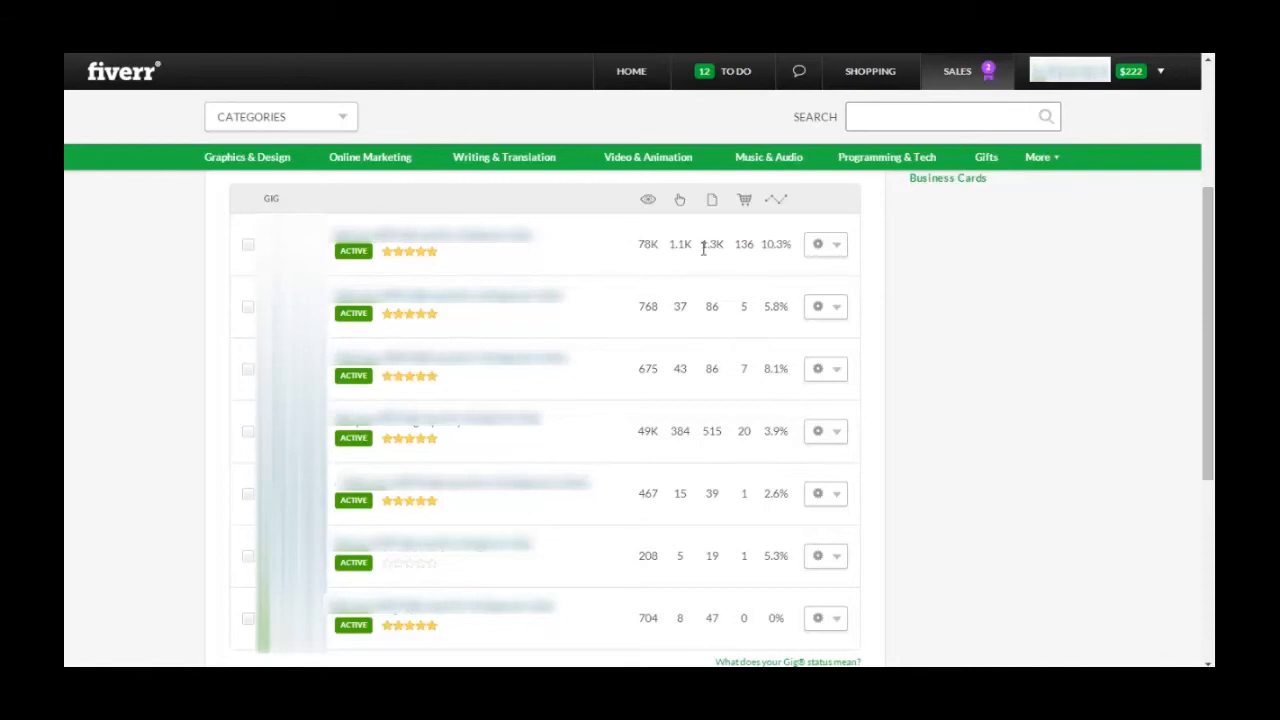
{"action": "mouse_move", "coordinate": [712, 200]}
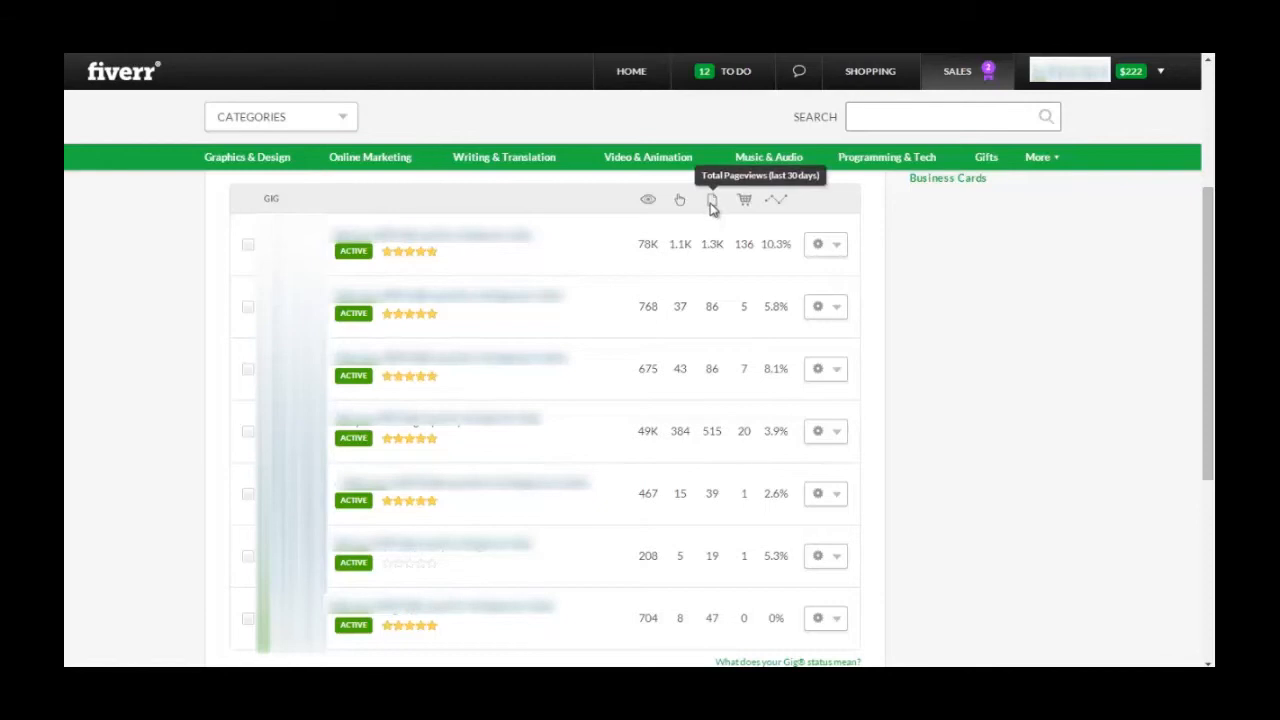
{"action": "mouse_move", "coordinate": [732, 260]}
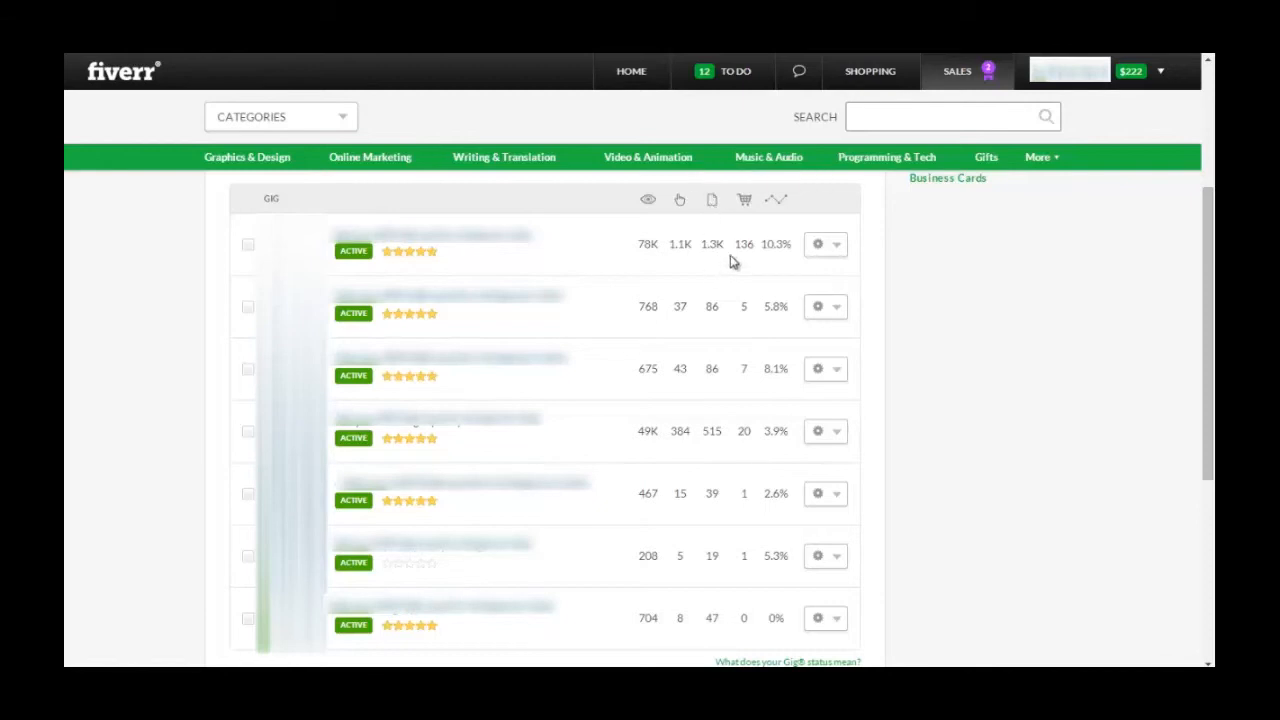
{"action": "mouse_move", "coordinate": [740, 244]}
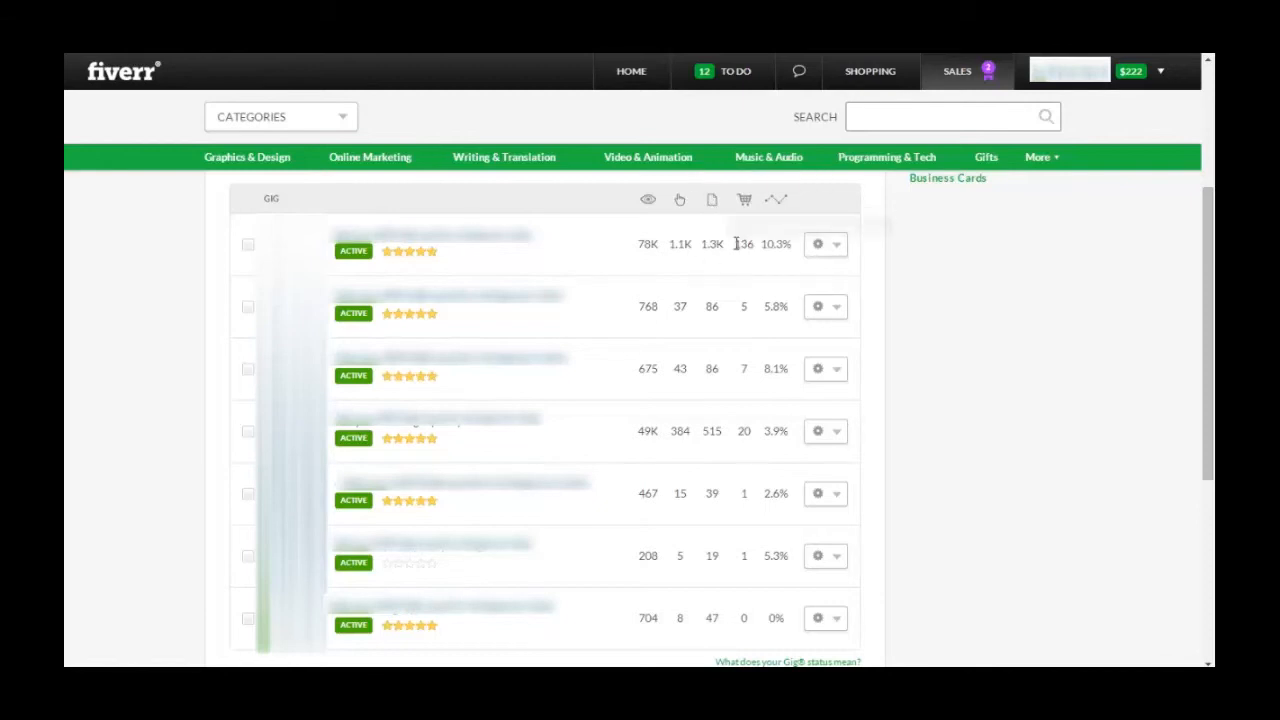
{"action": "mouse_move", "coordinate": [744, 244]}
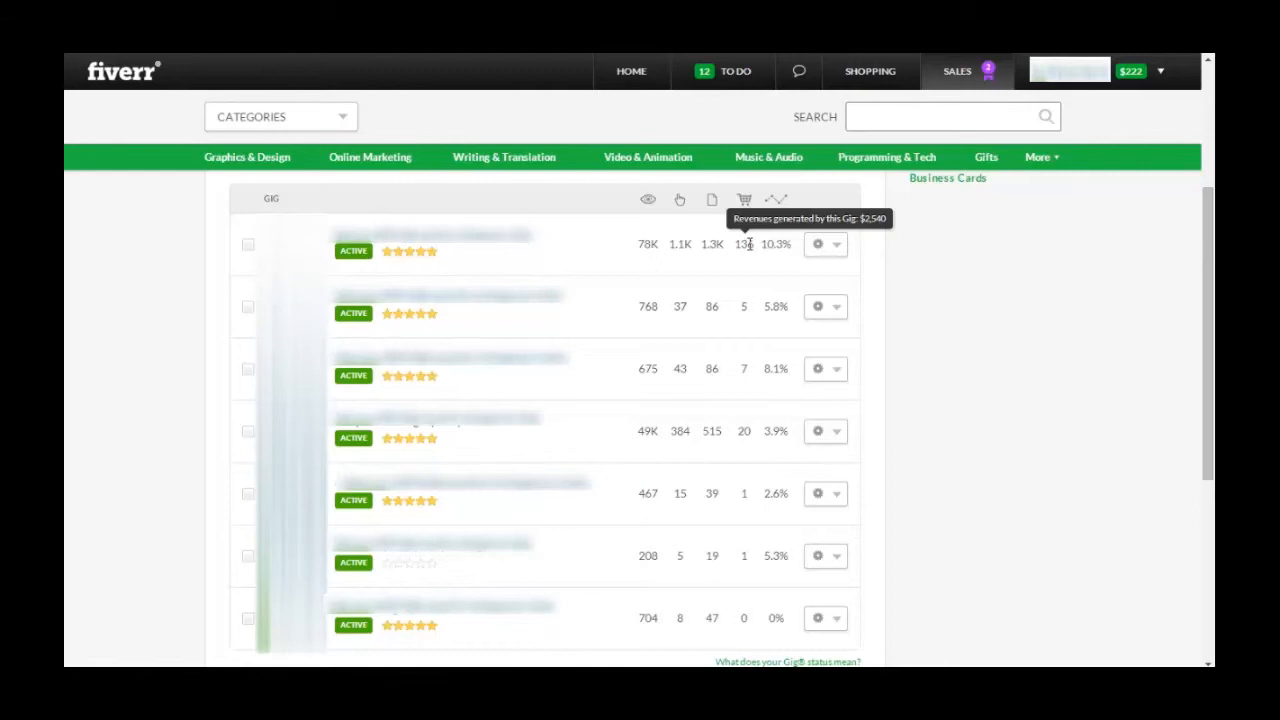
{"action": "mouse_move", "coordinate": [764, 264]}
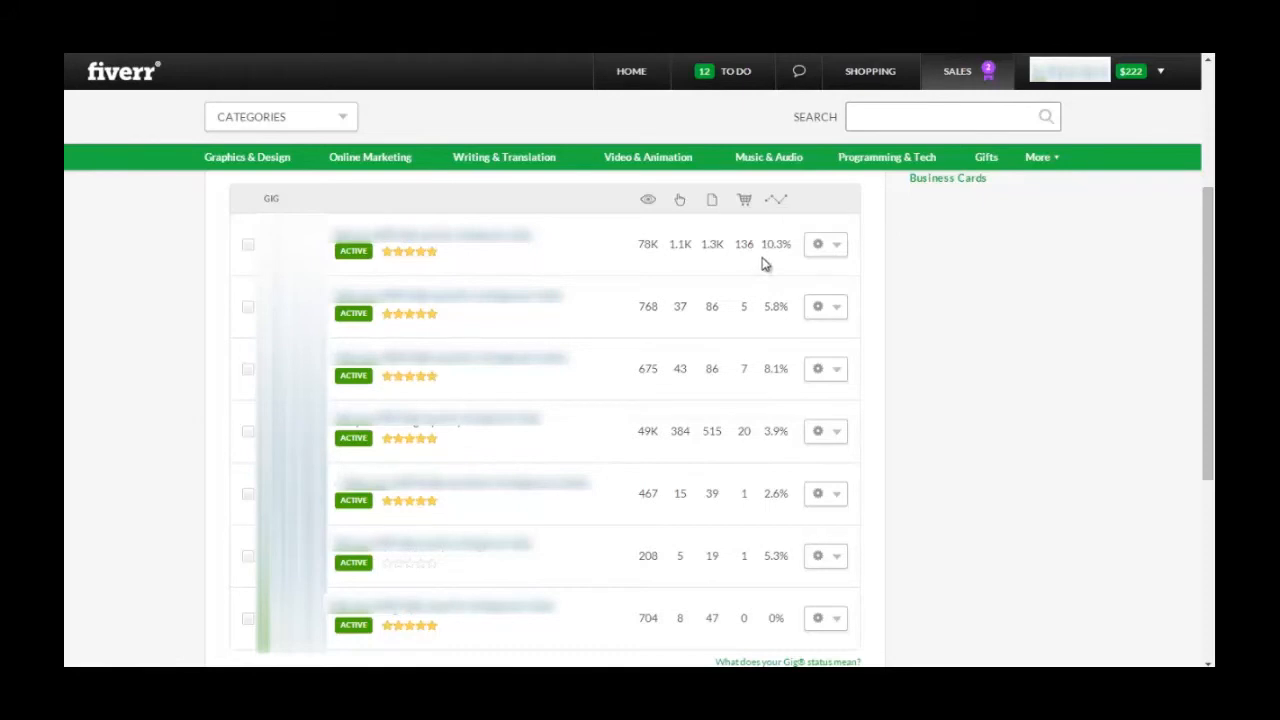
{"action": "mouse_move", "coordinate": [768, 248]}
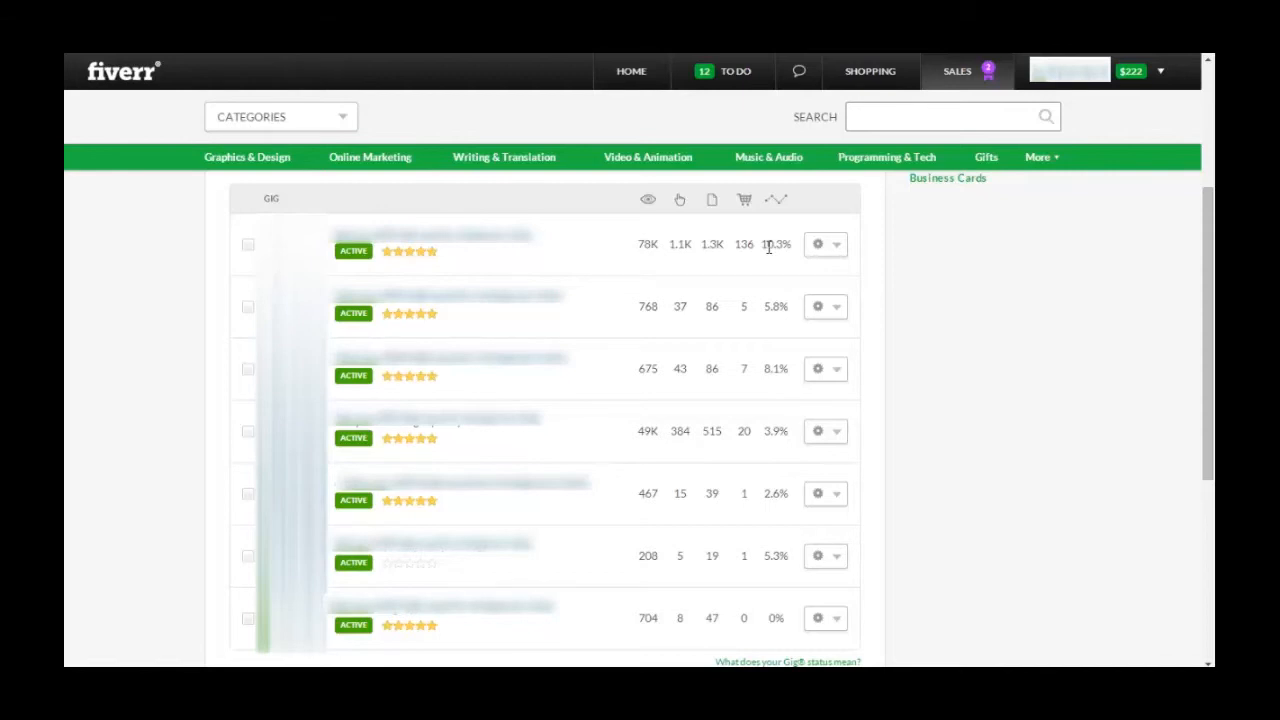
{"action": "mouse_move", "coordinate": [764, 270]}
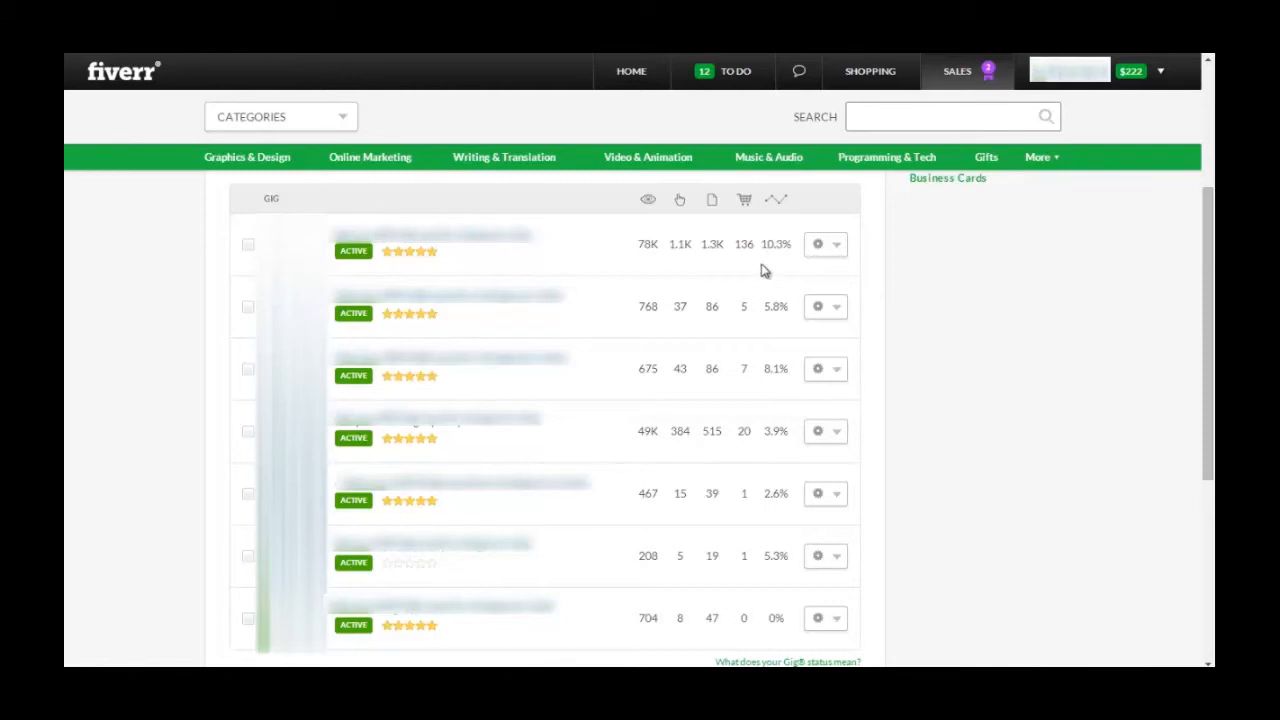
{"action": "mouse_move", "coordinate": [630, 316]}
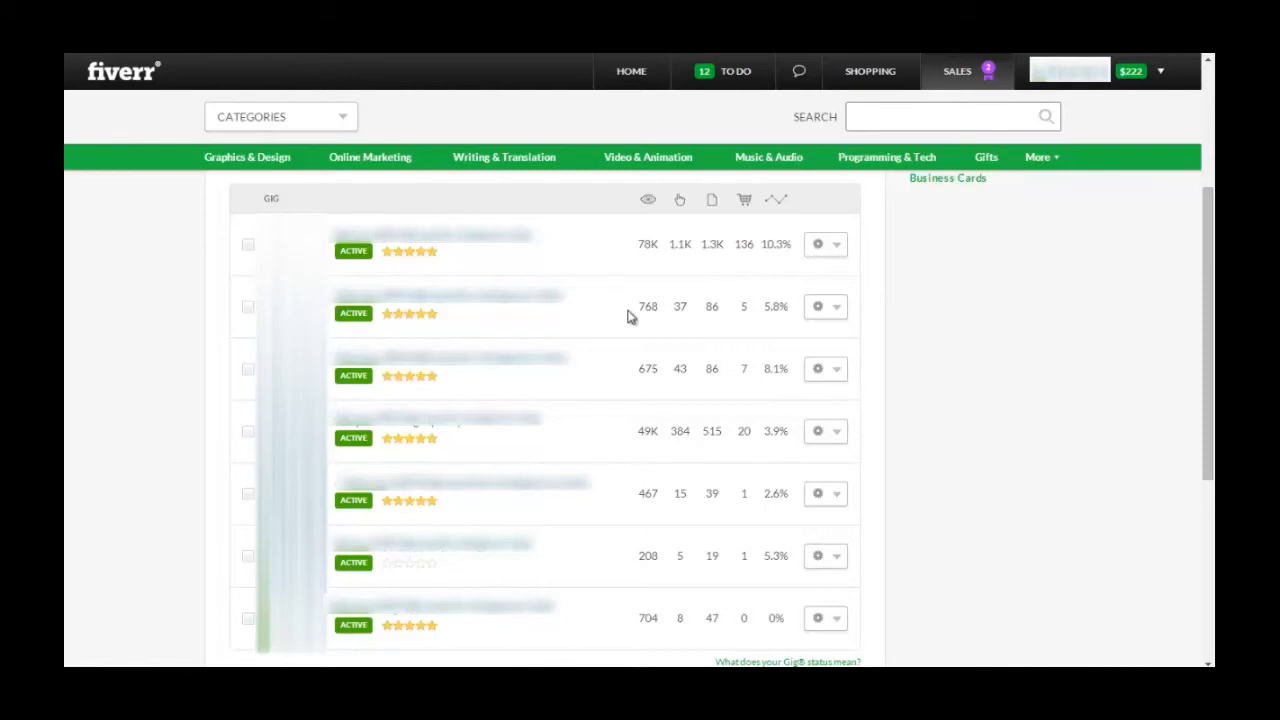
{"action": "mouse_move", "coordinate": [648, 306]}
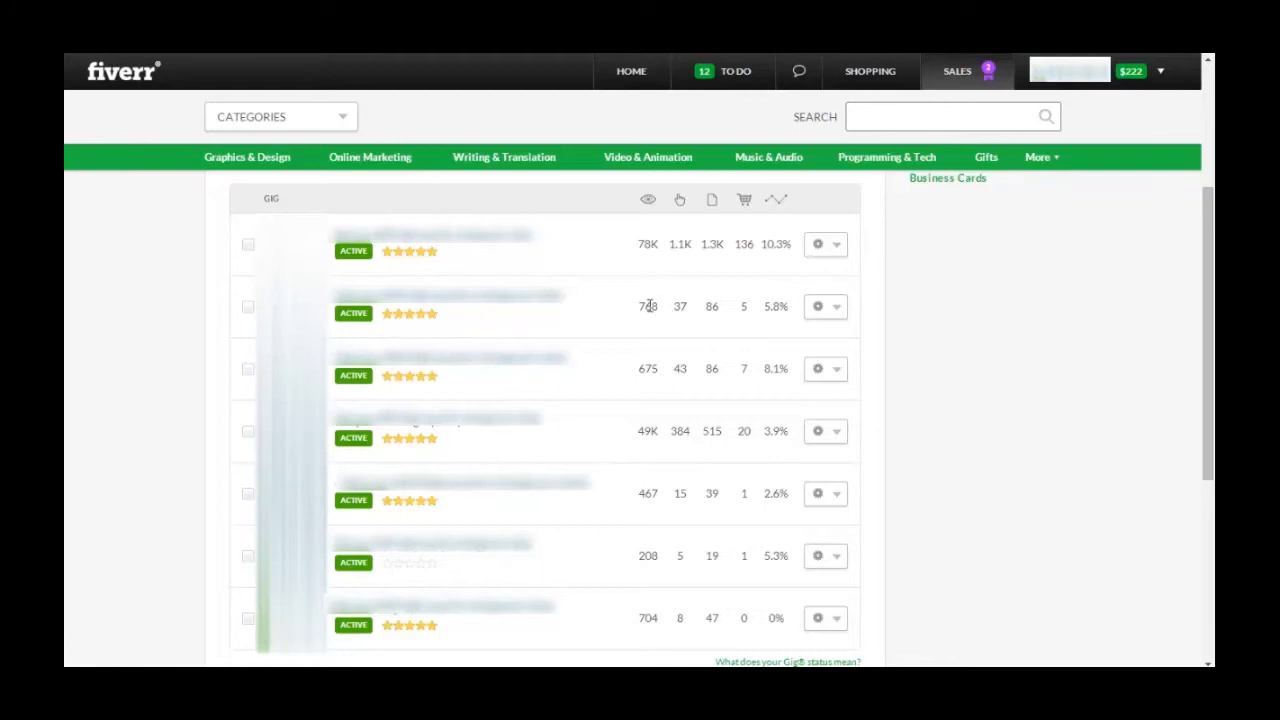
{"action": "mouse_move", "coordinate": [648, 200]}
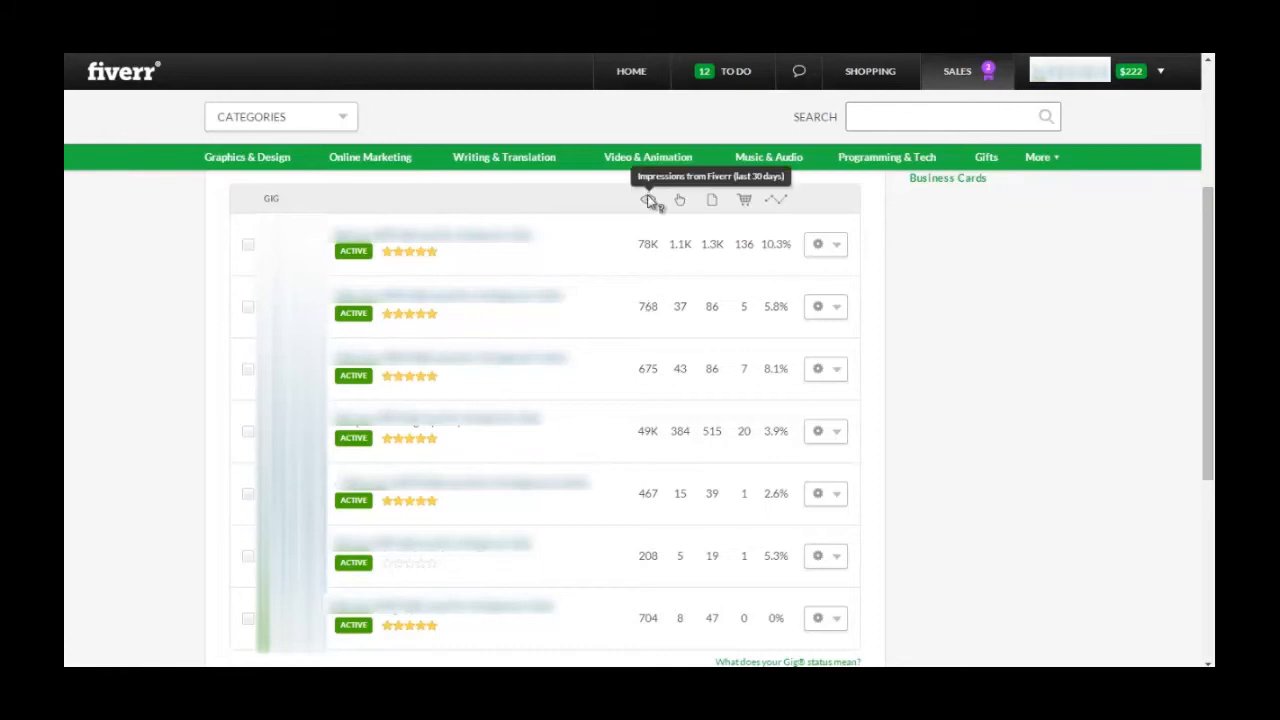
{"action": "mouse_move", "coordinate": [744, 306]}
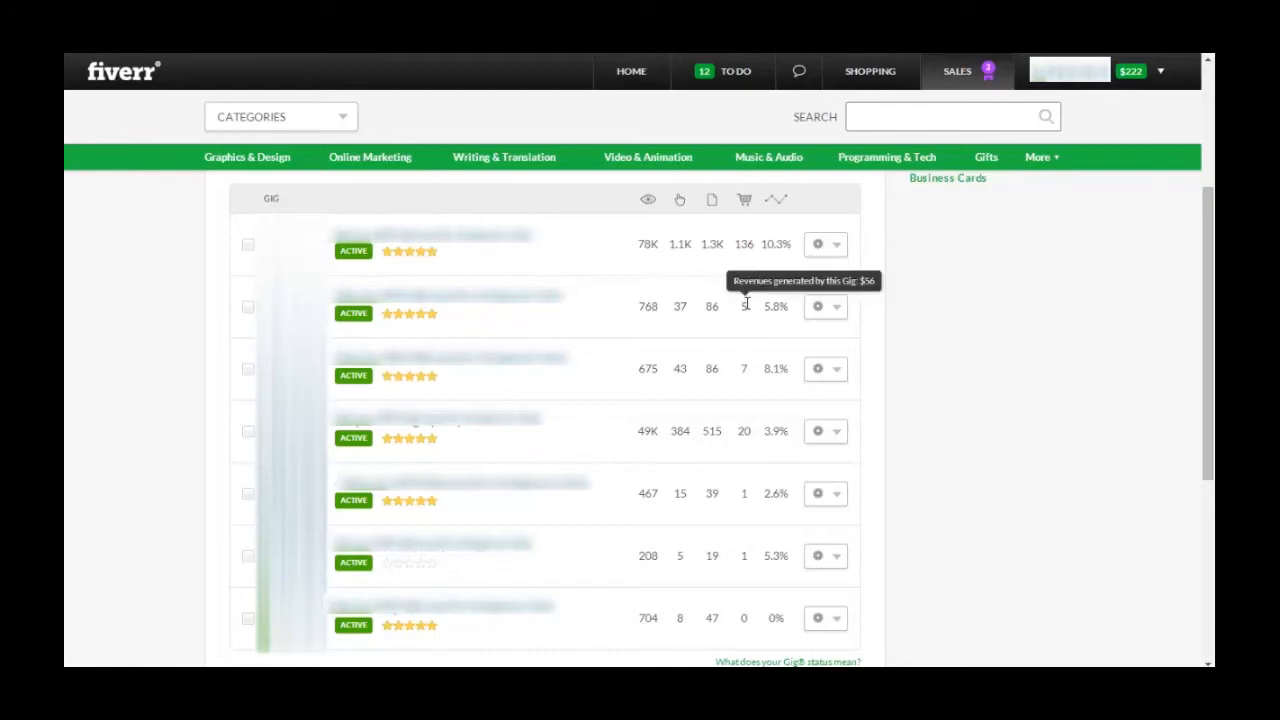
{"action": "mouse_move", "coordinate": [756, 308]}
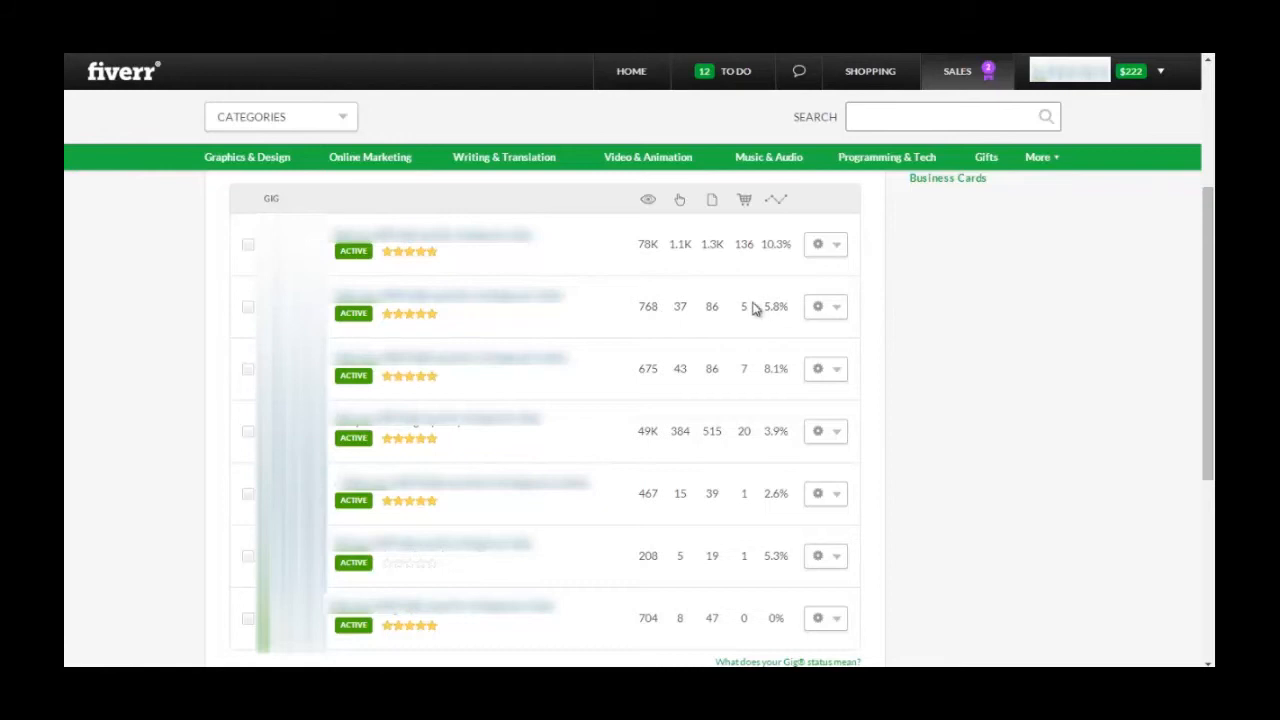
{"action": "mouse_move", "coordinate": [668, 316]}
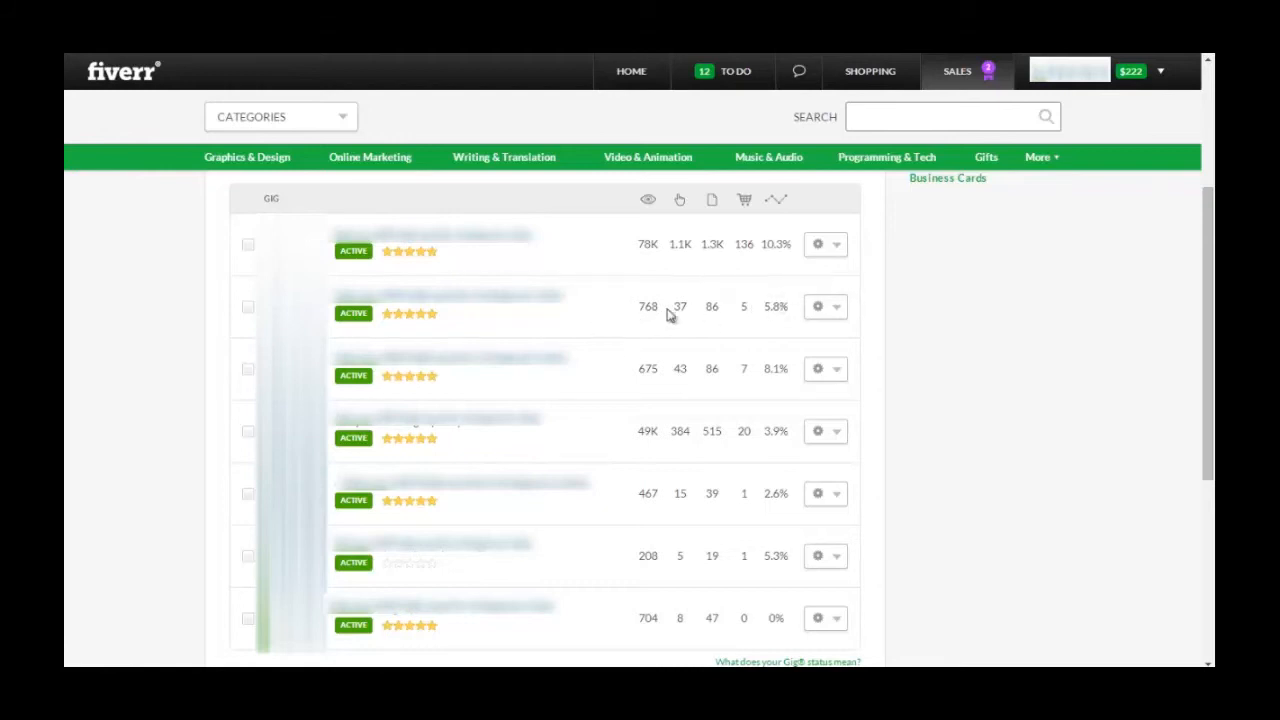
{"action": "mouse_move", "coordinate": [646, 328]}
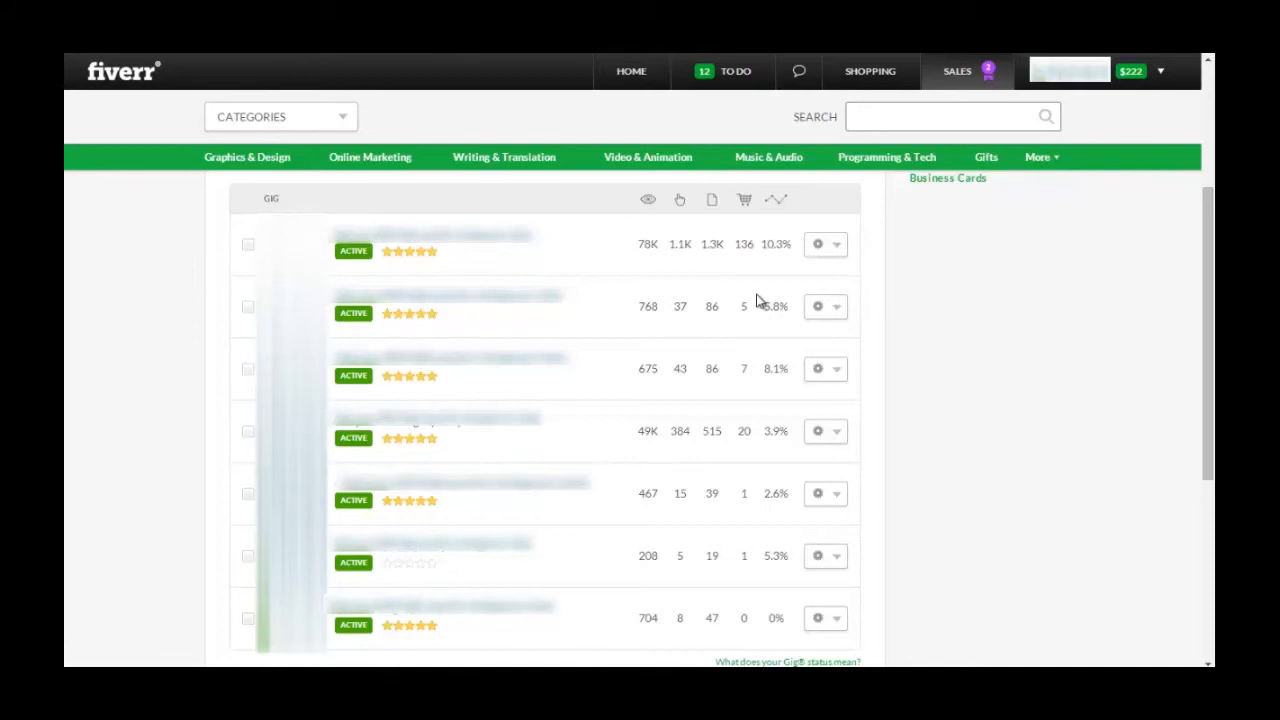
{"action": "mouse_move", "coordinate": [766, 308]}
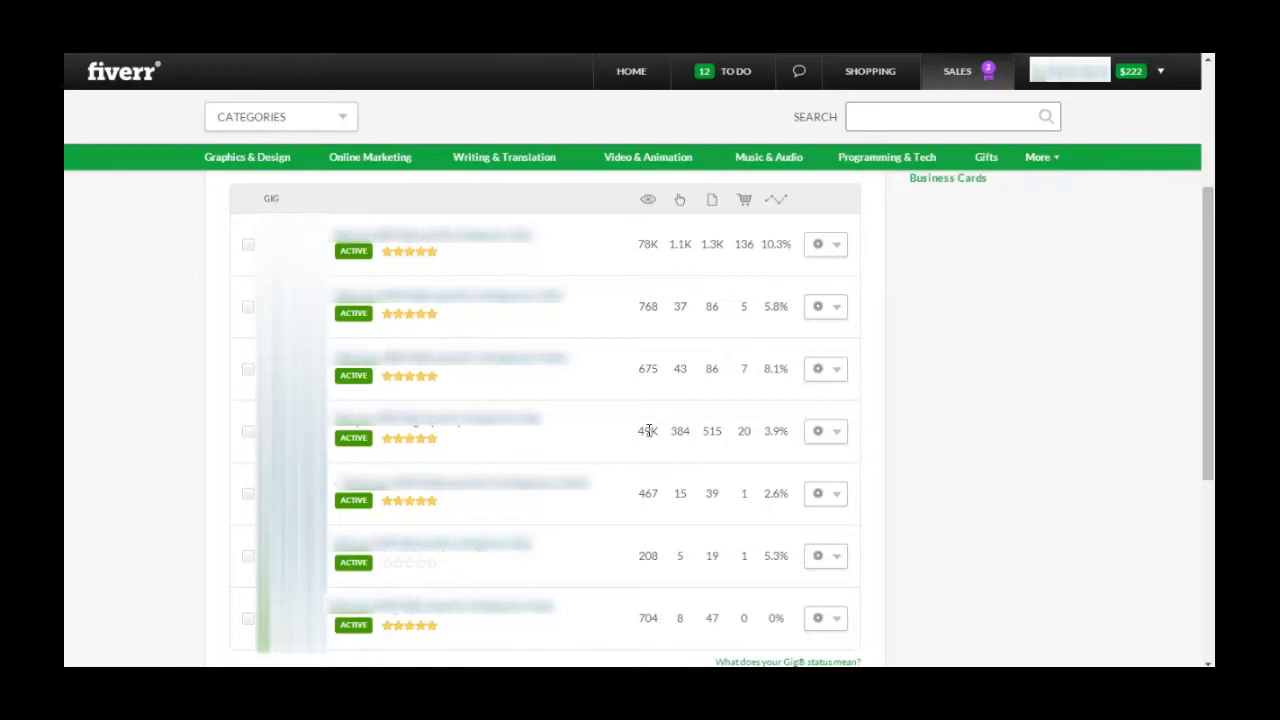
{"action": "mouse_move", "coordinate": [648, 426]}
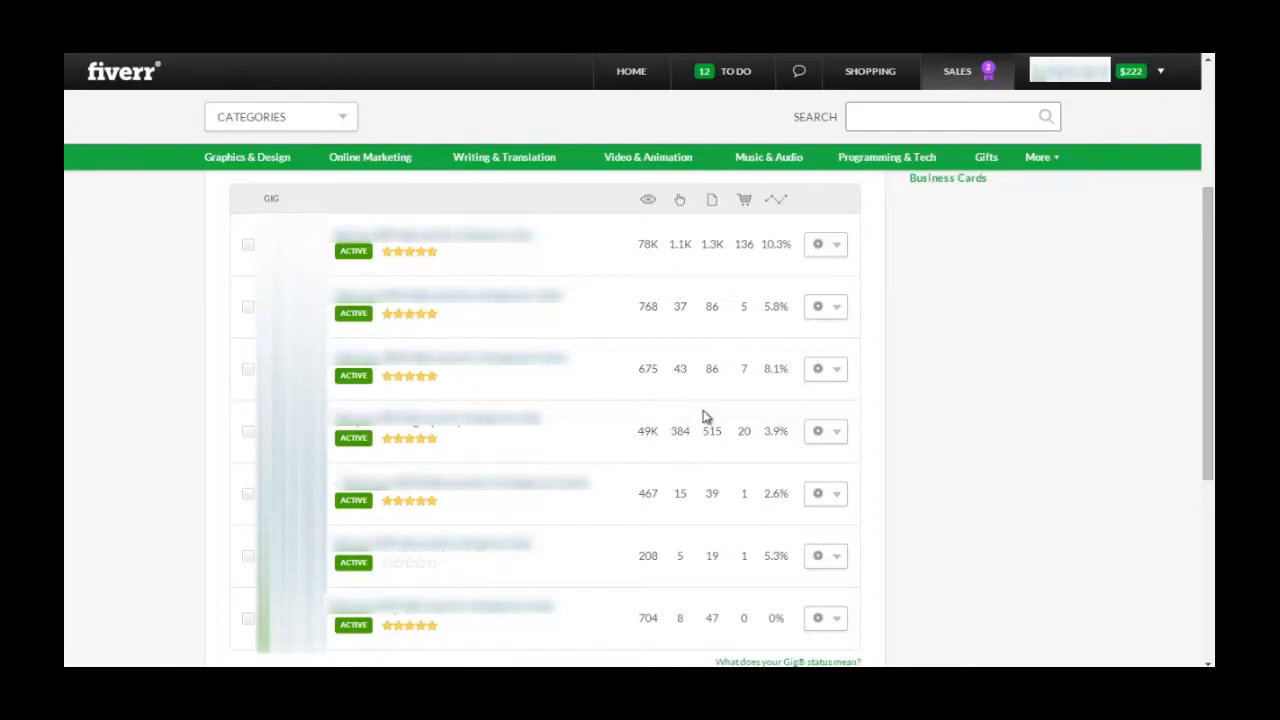
{"action": "mouse_move", "coordinate": [720, 420]}
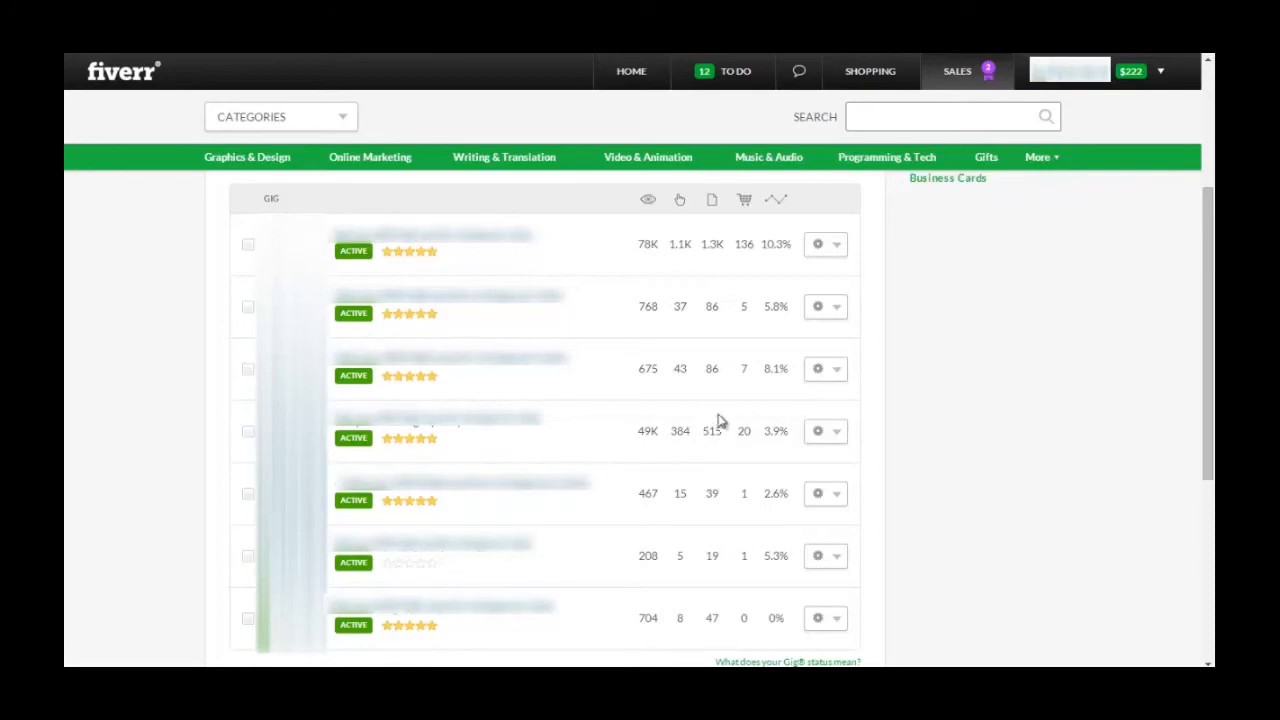
{"action": "mouse_move", "coordinate": [742, 424]}
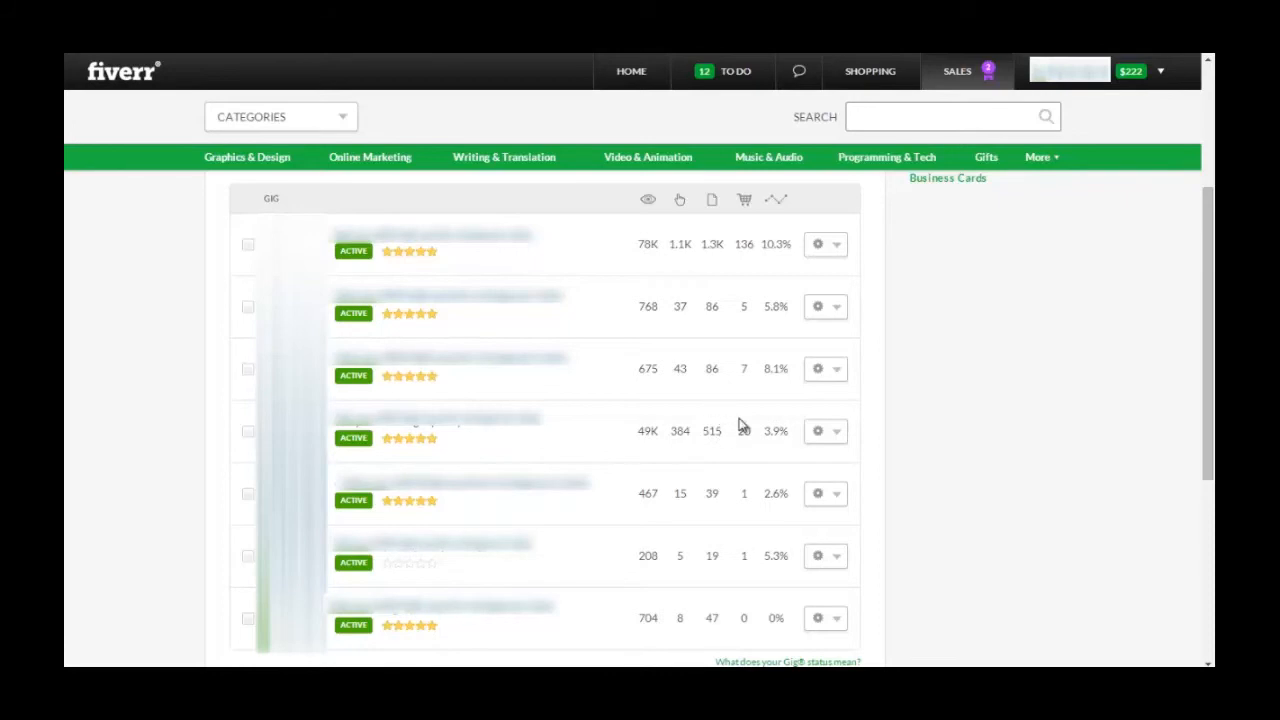
{"action": "mouse_move", "coordinate": [746, 432]}
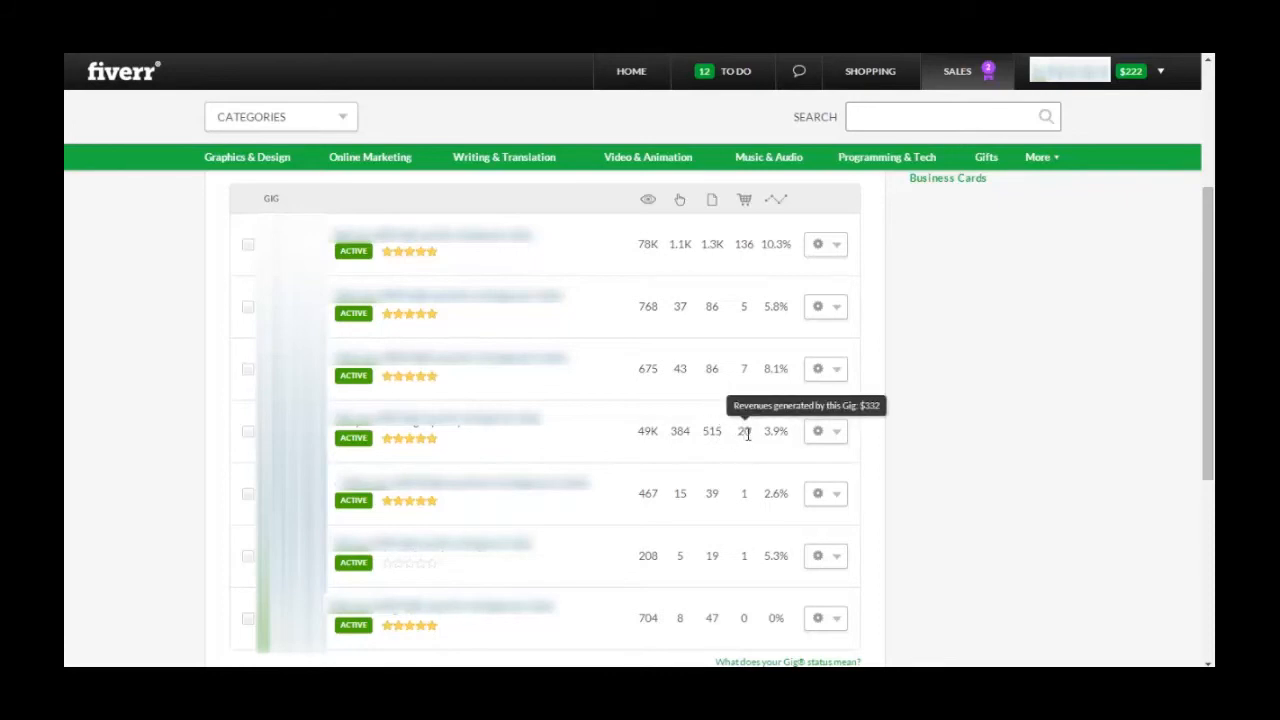
{"action": "mouse_move", "coordinate": [768, 430]}
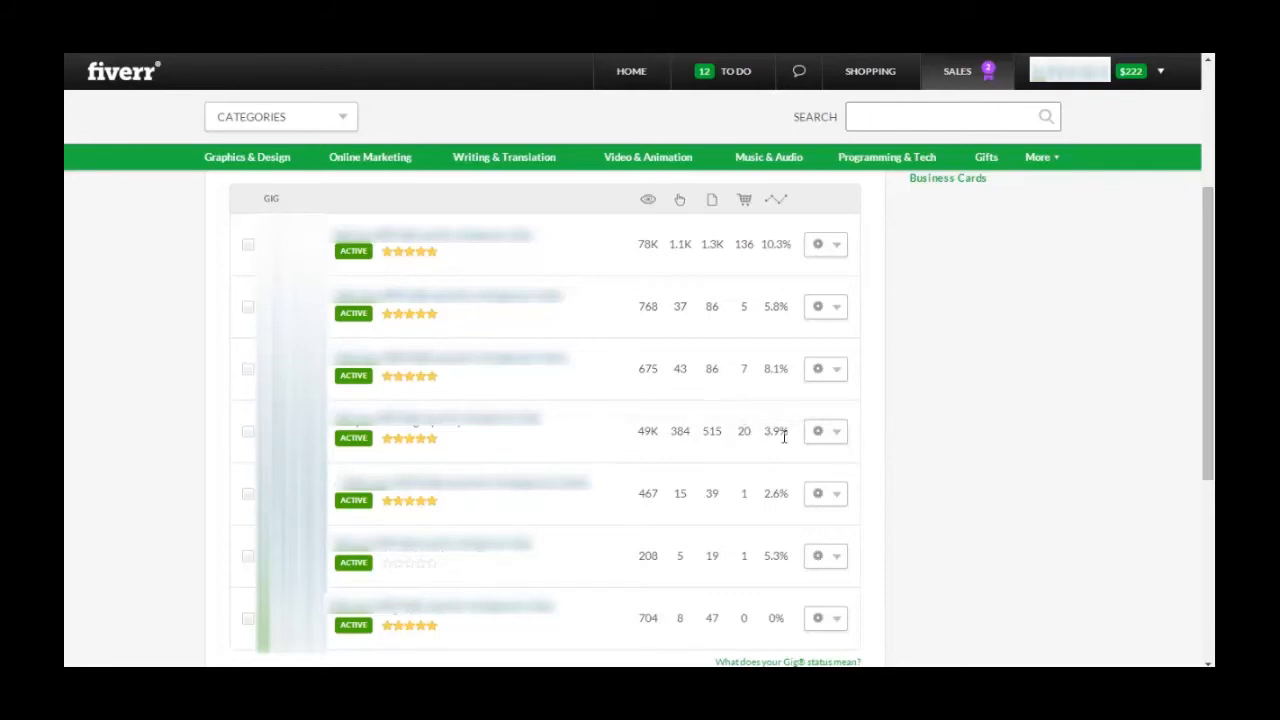
{"action": "mouse_move", "coordinate": [768, 448]}
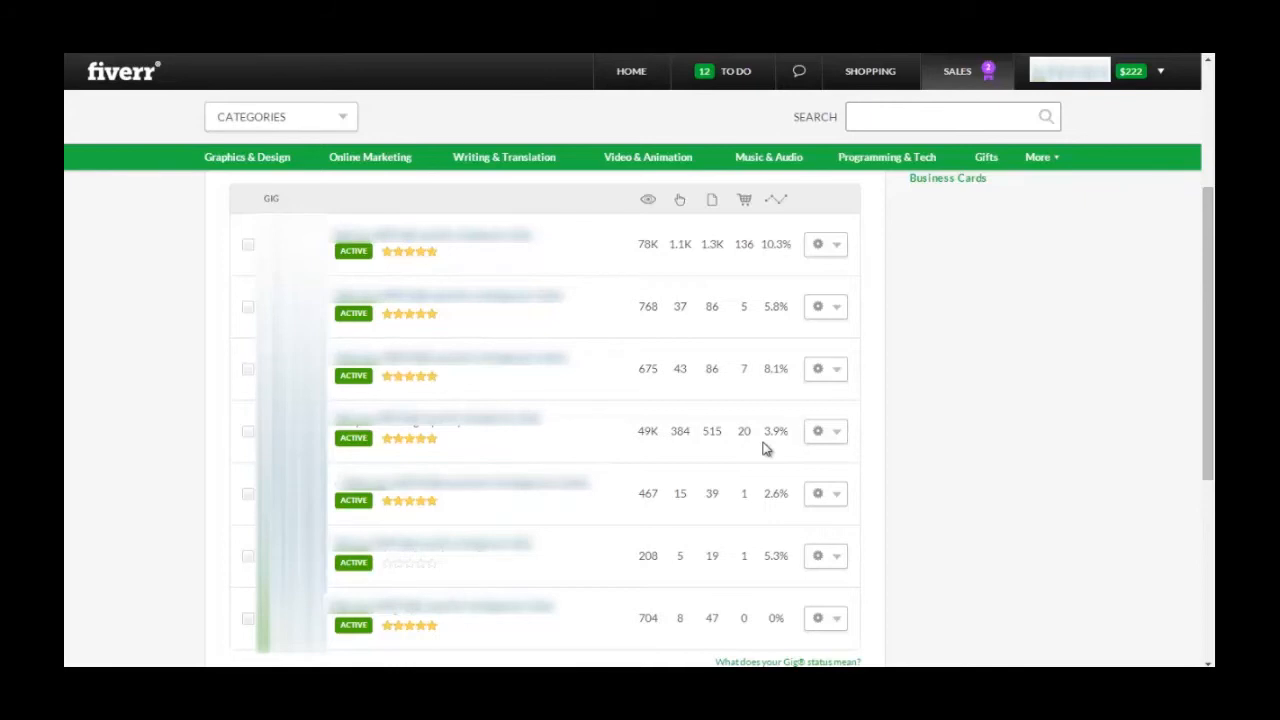
{"action": "mouse_move", "coordinate": [744, 450]}
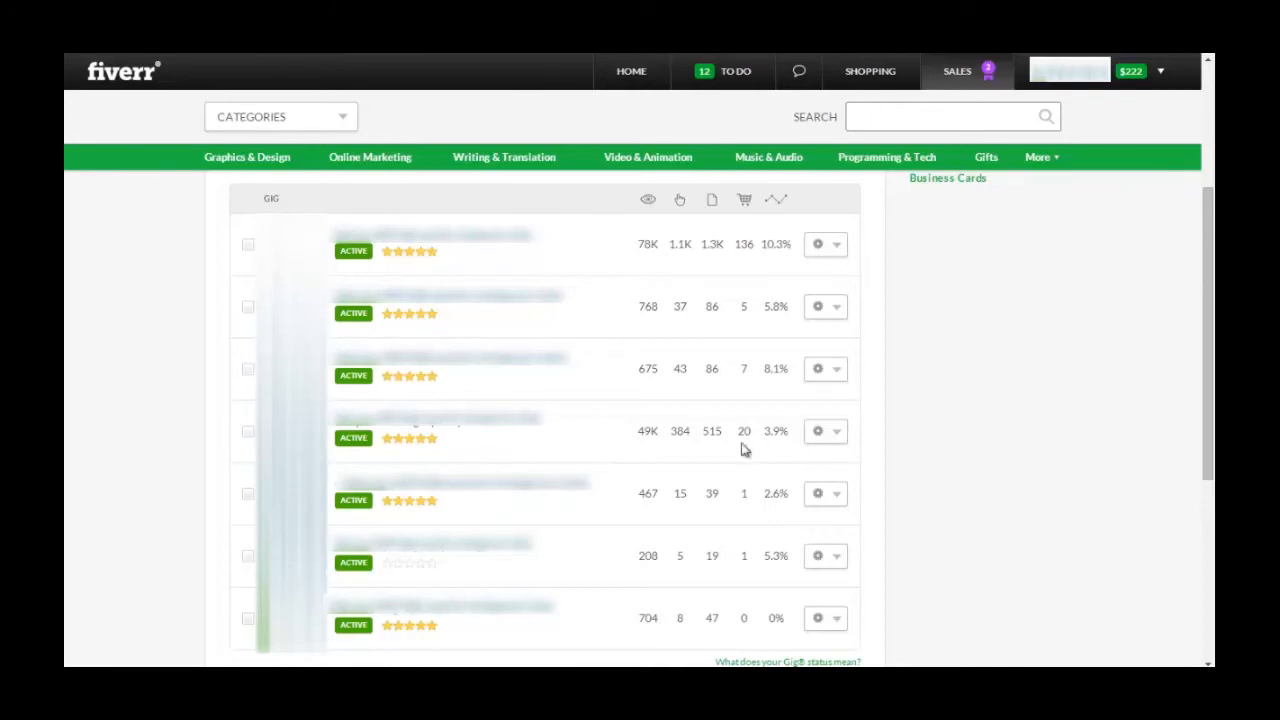
{"action": "mouse_move", "coordinate": [640, 432]}
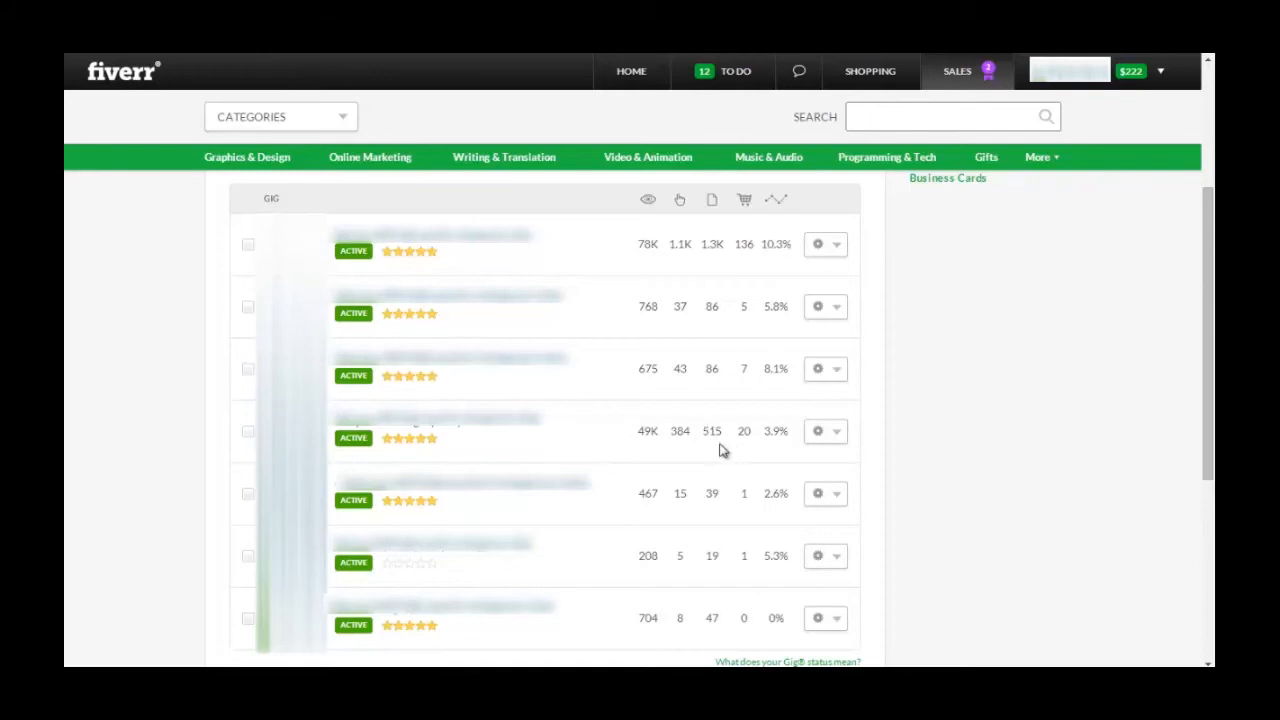
{"action": "mouse_move", "coordinate": [768, 438]}
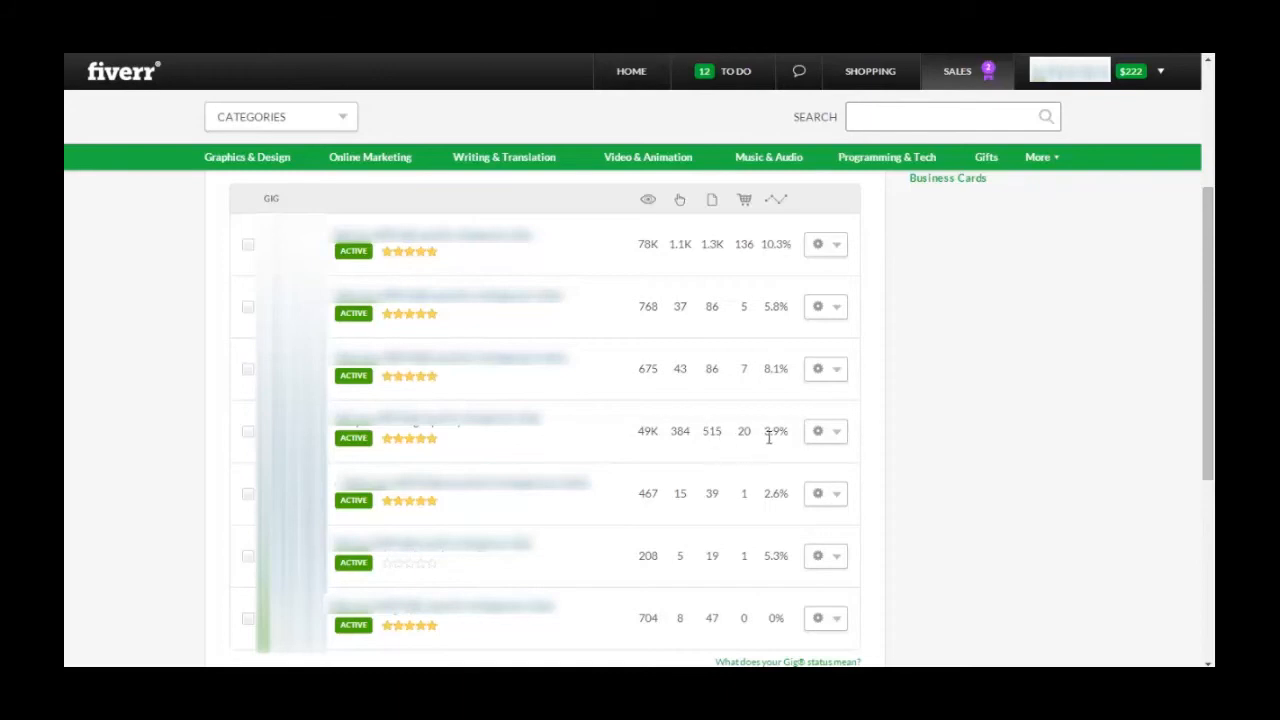
{"action": "mouse_move", "coordinate": [764, 444]}
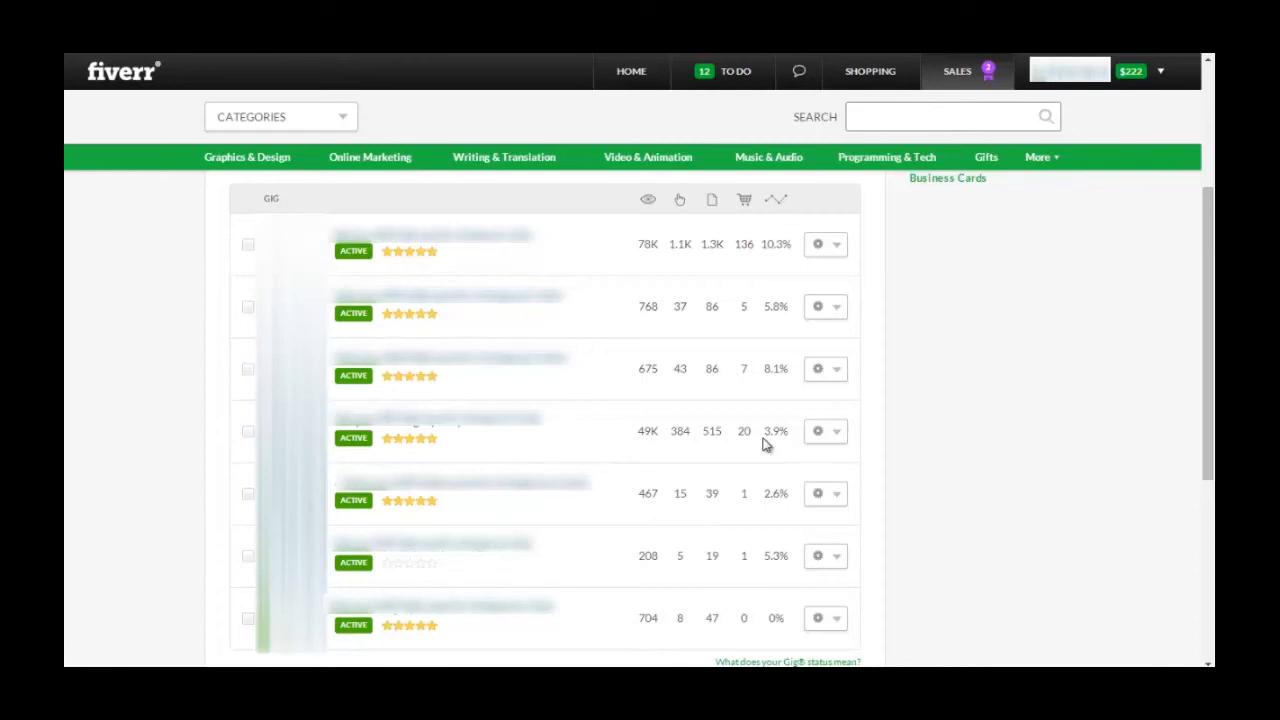
{"action": "mouse_move", "coordinate": [628, 430]}
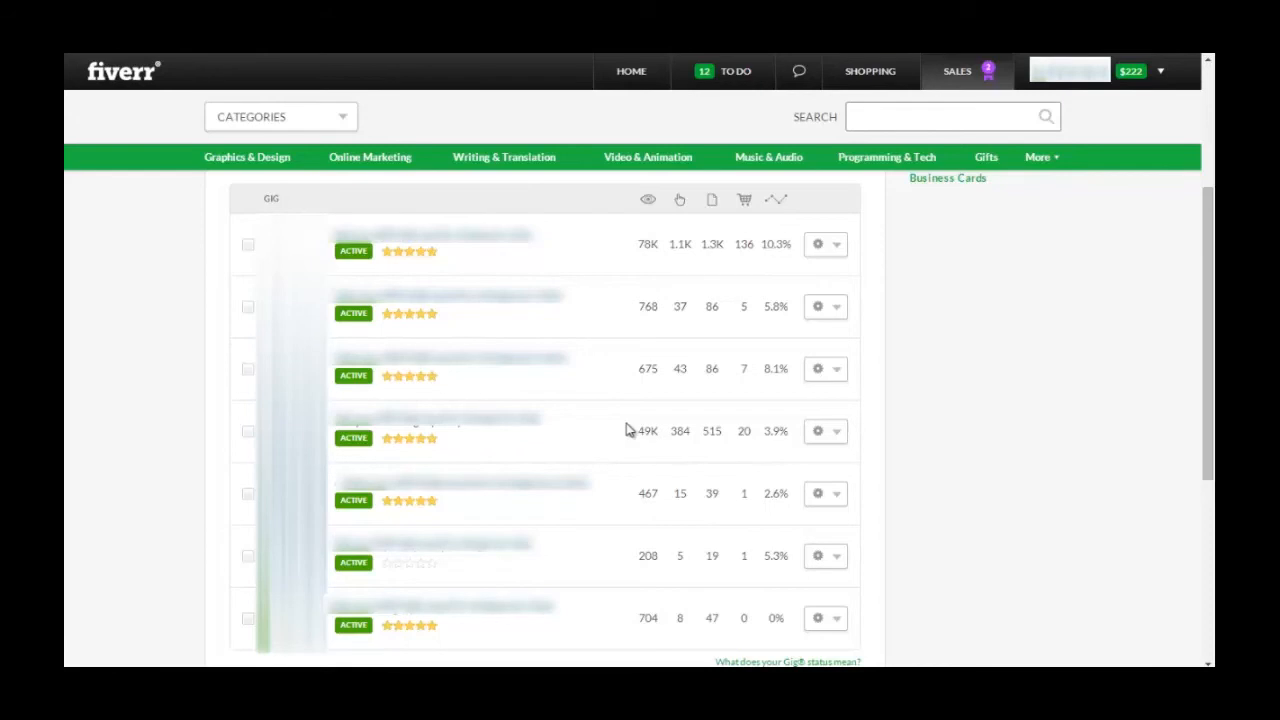
{"action": "mouse_move", "coordinate": [744, 446]}
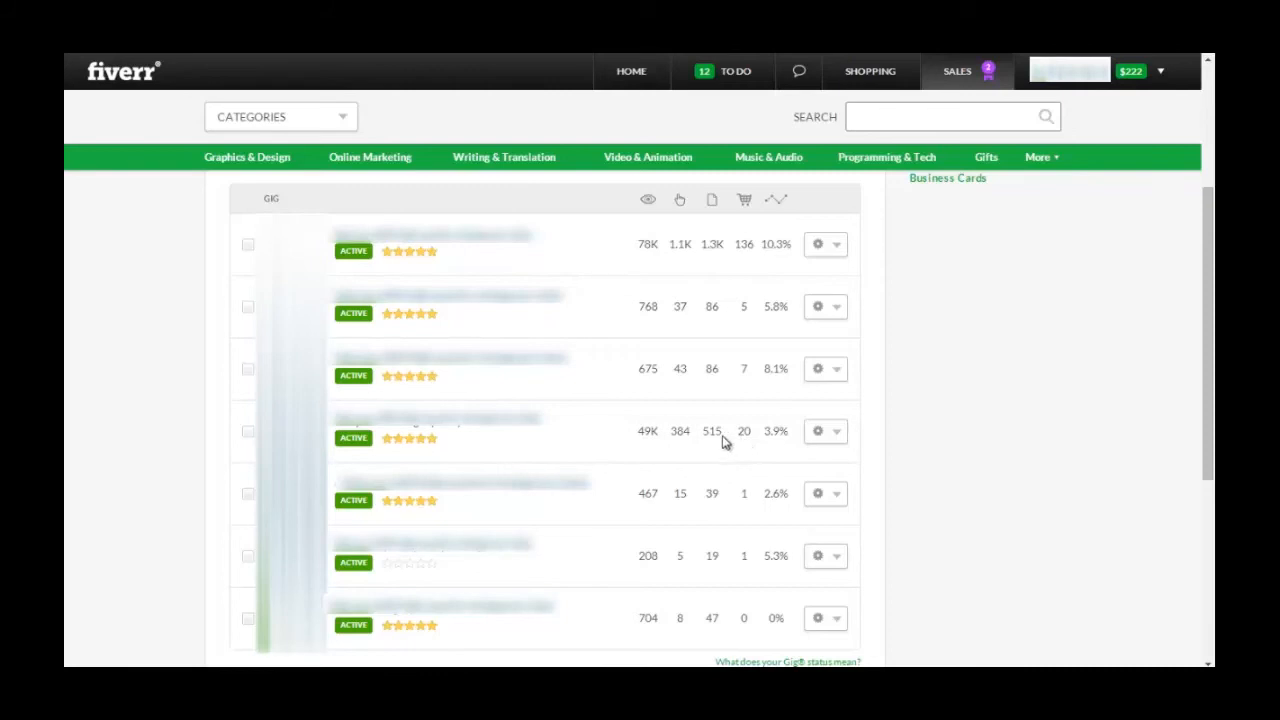
{"action": "mouse_move", "coordinate": [640, 432]}
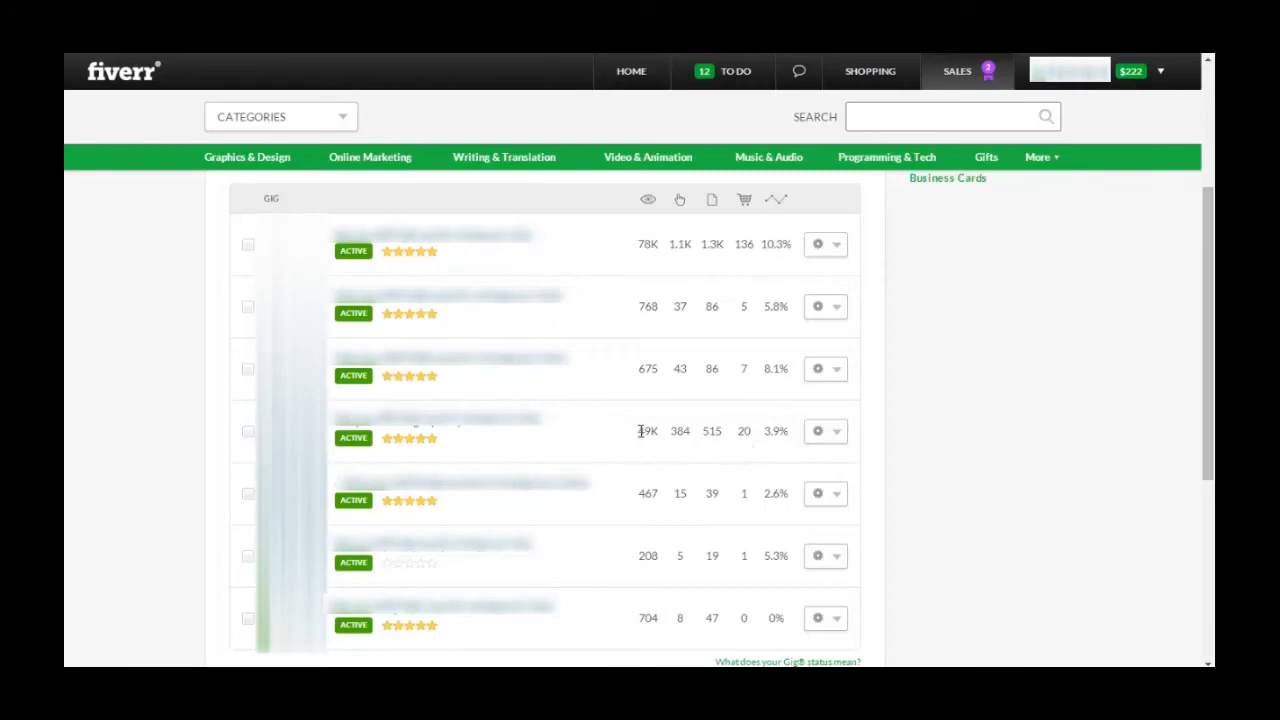
{"action": "mouse_move", "coordinate": [646, 450]}
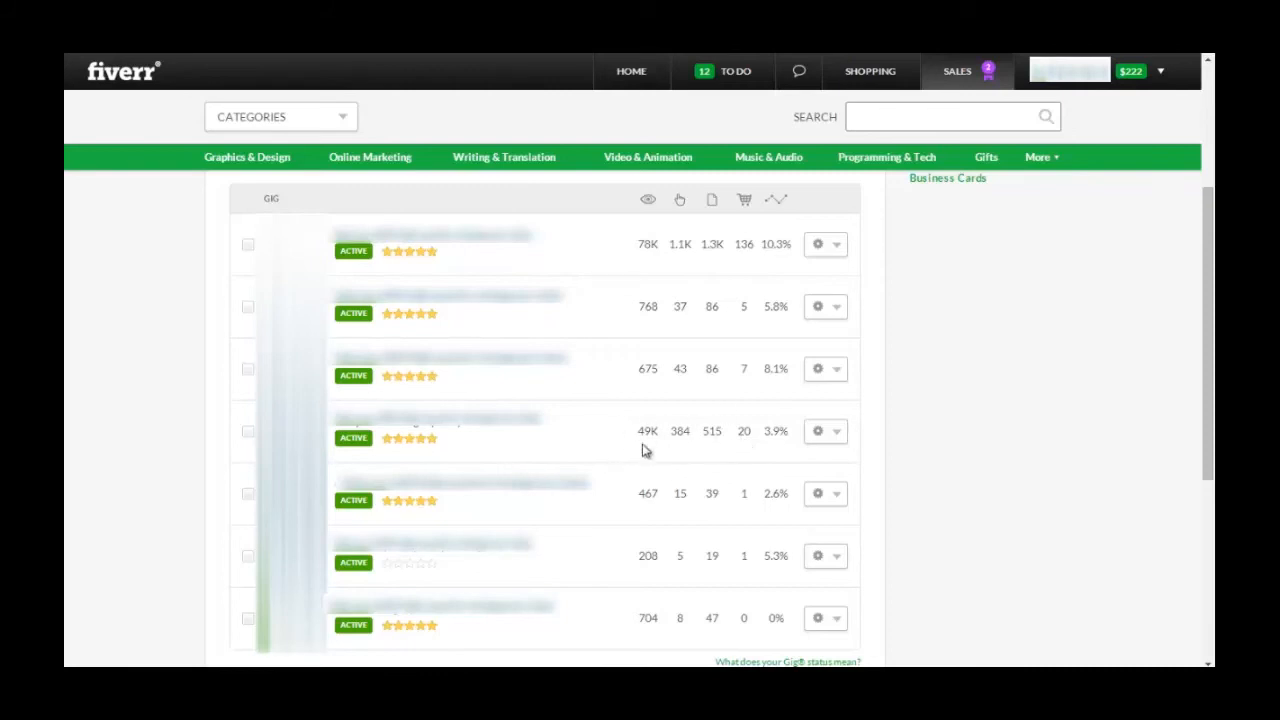
{"action": "mouse_move", "coordinate": [610, 434]}
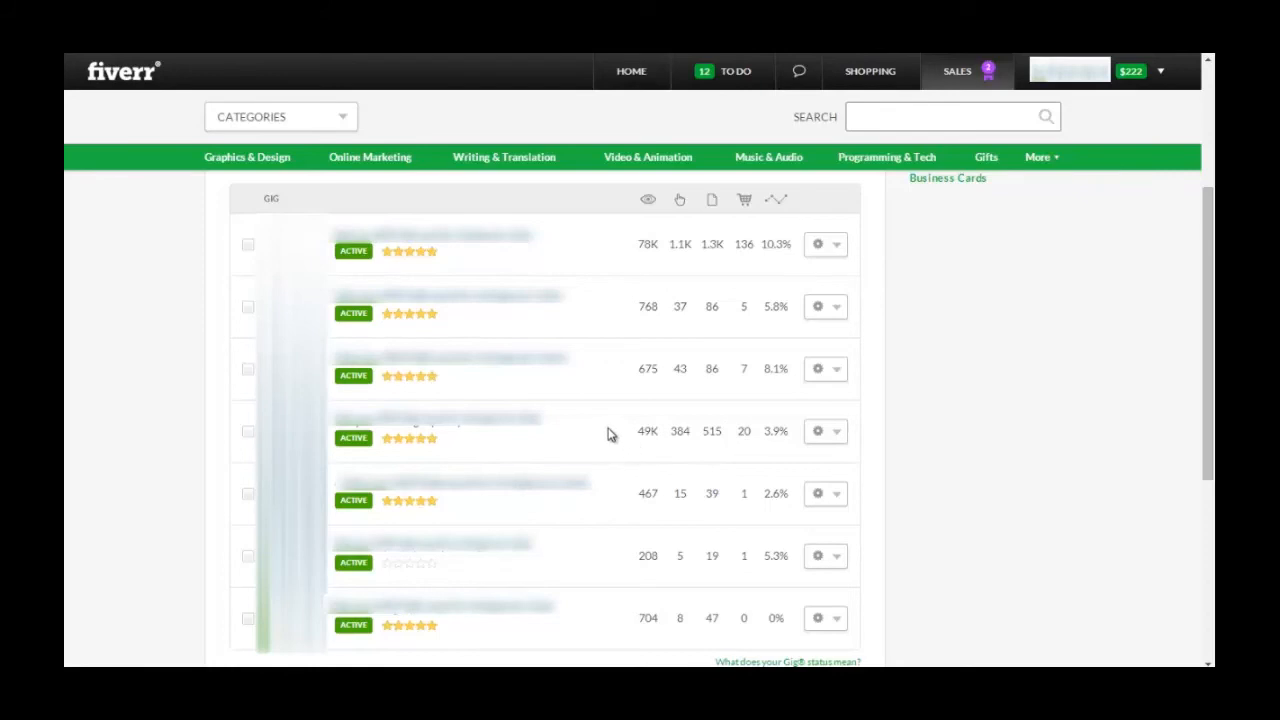
{"action": "mouse_move", "coordinate": [668, 442]}
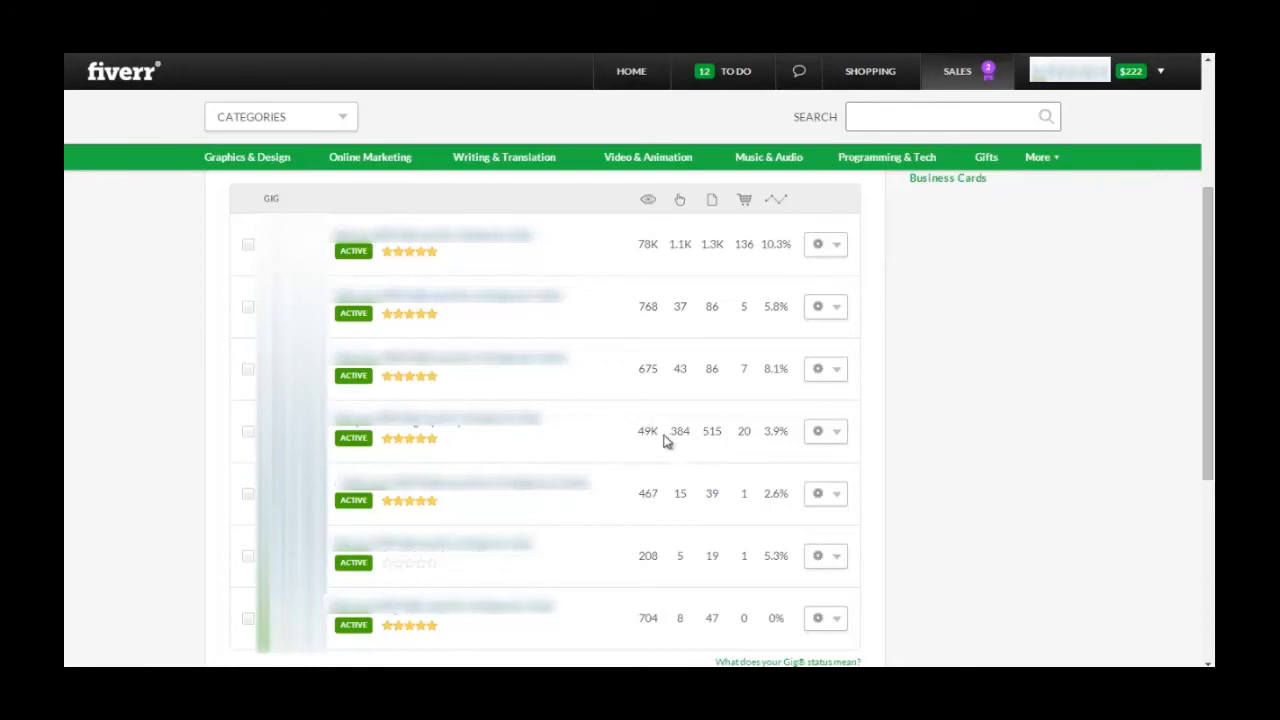
{"action": "mouse_move", "coordinate": [614, 448]}
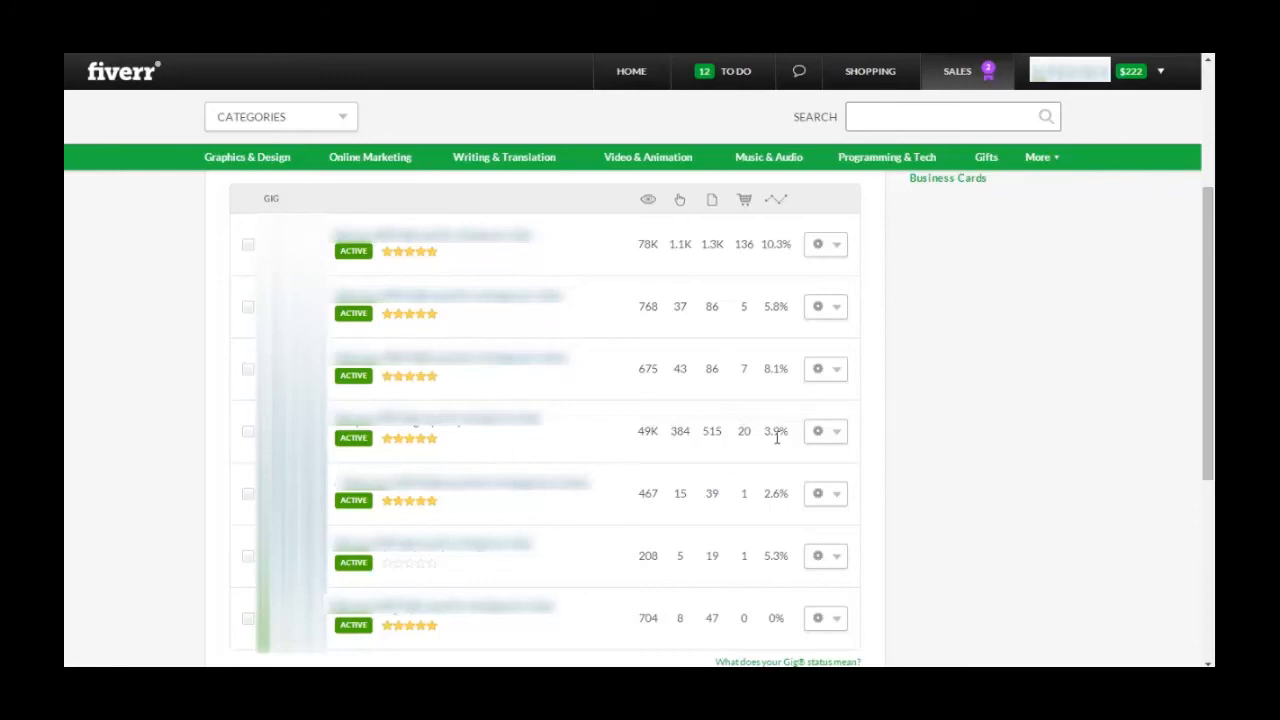
{"action": "mouse_move", "coordinate": [616, 436]}
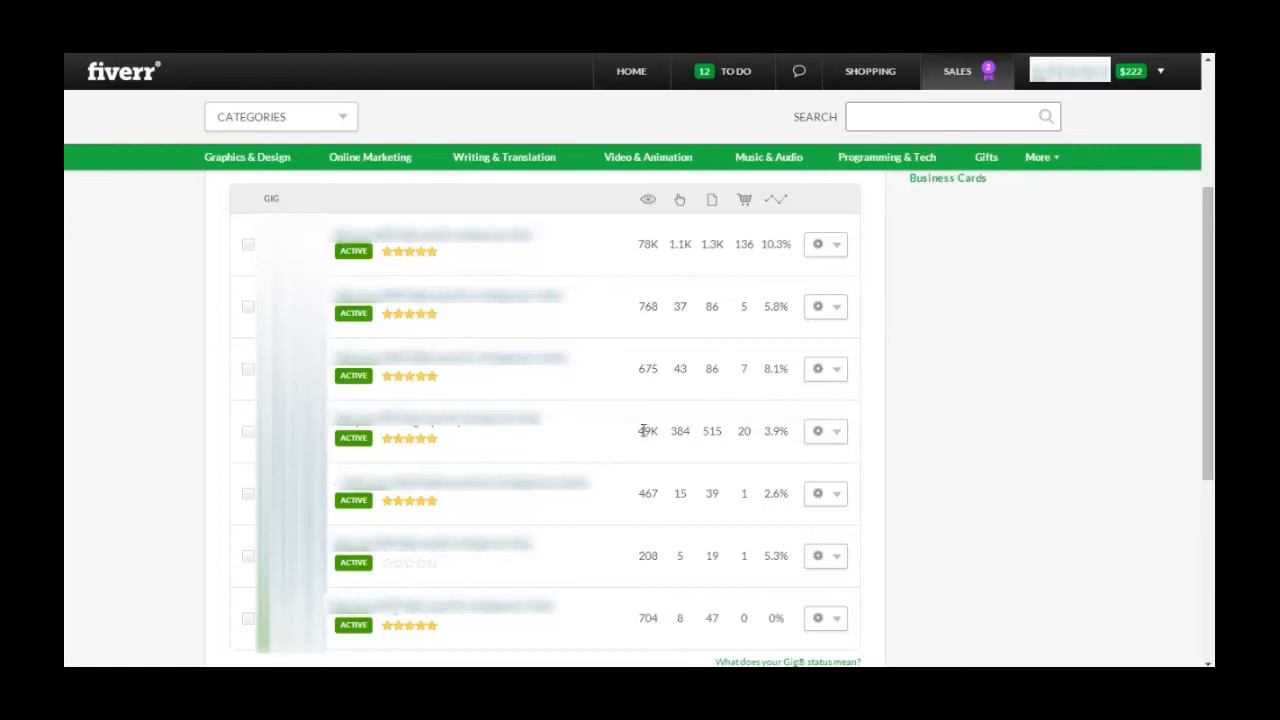
{"action": "mouse_move", "coordinate": [684, 478]}
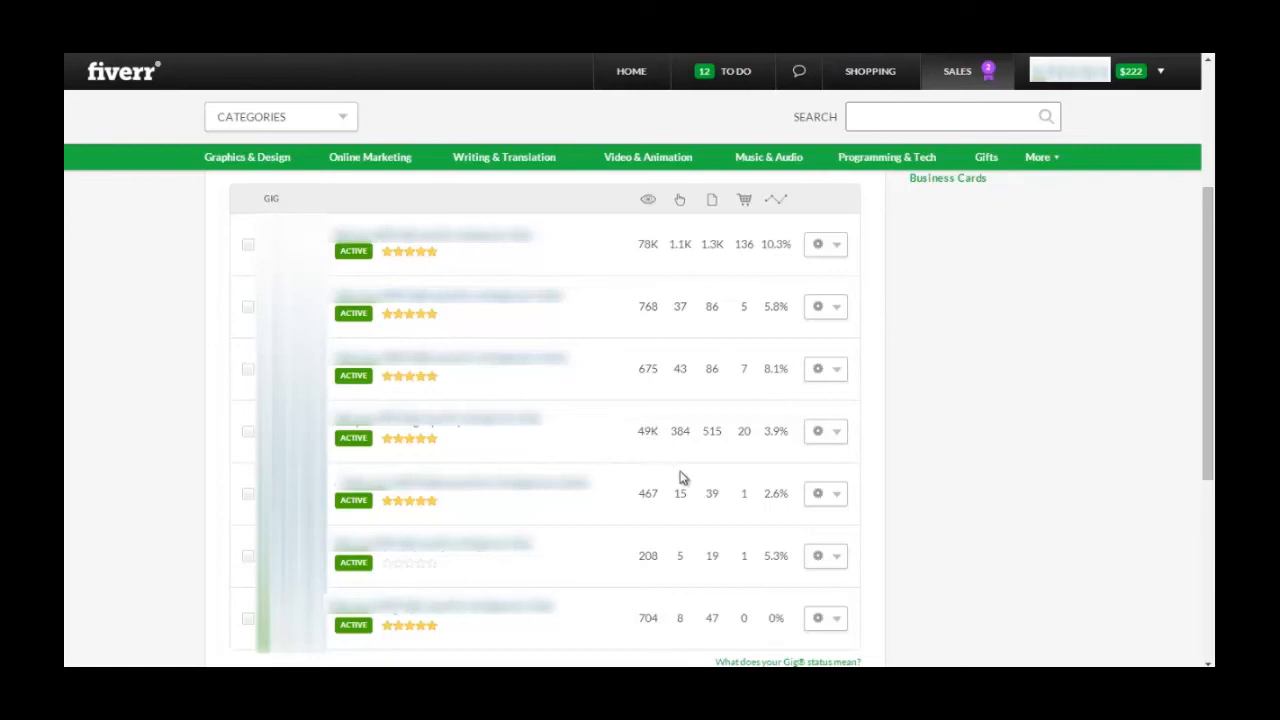
{"action": "mouse_move", "coordinate": [668, 470]}
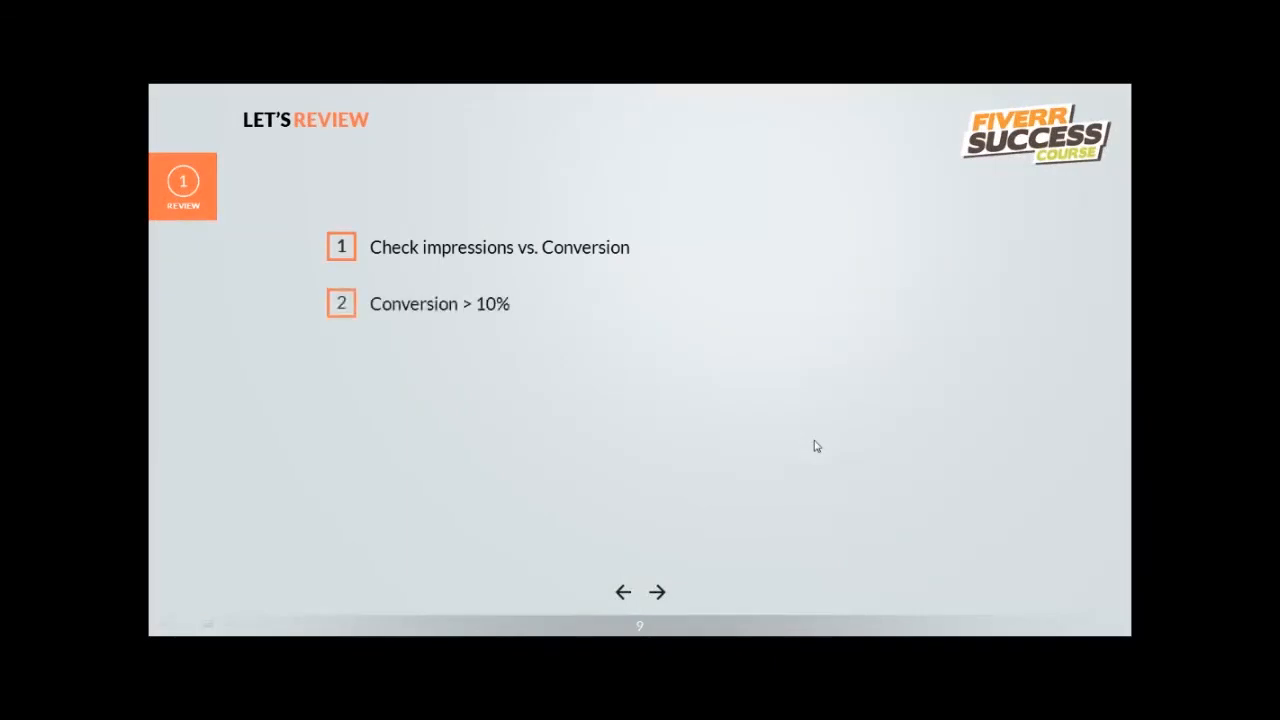
Reveal the remaining review tips, ending with using all 20 gigs
{"action": "left_click", "coordinate": [658, 592]}
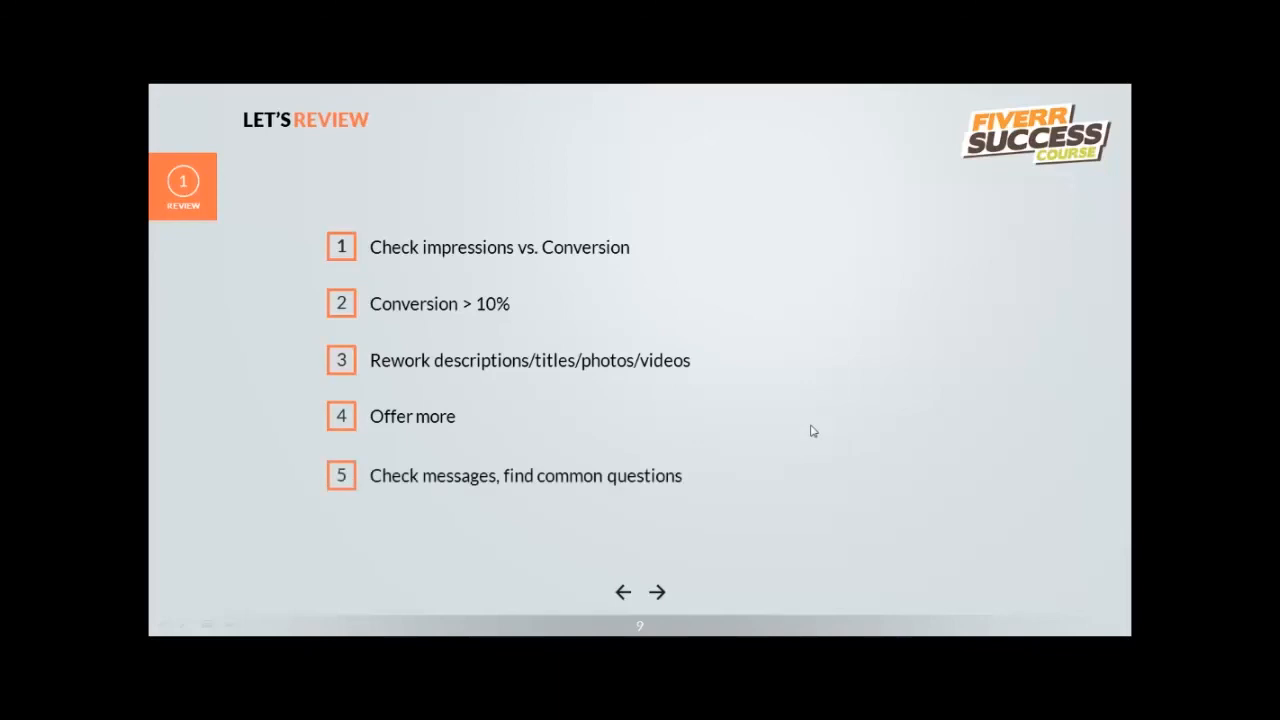
{"action": "mouse_move", "coordinate": [824, 458]}
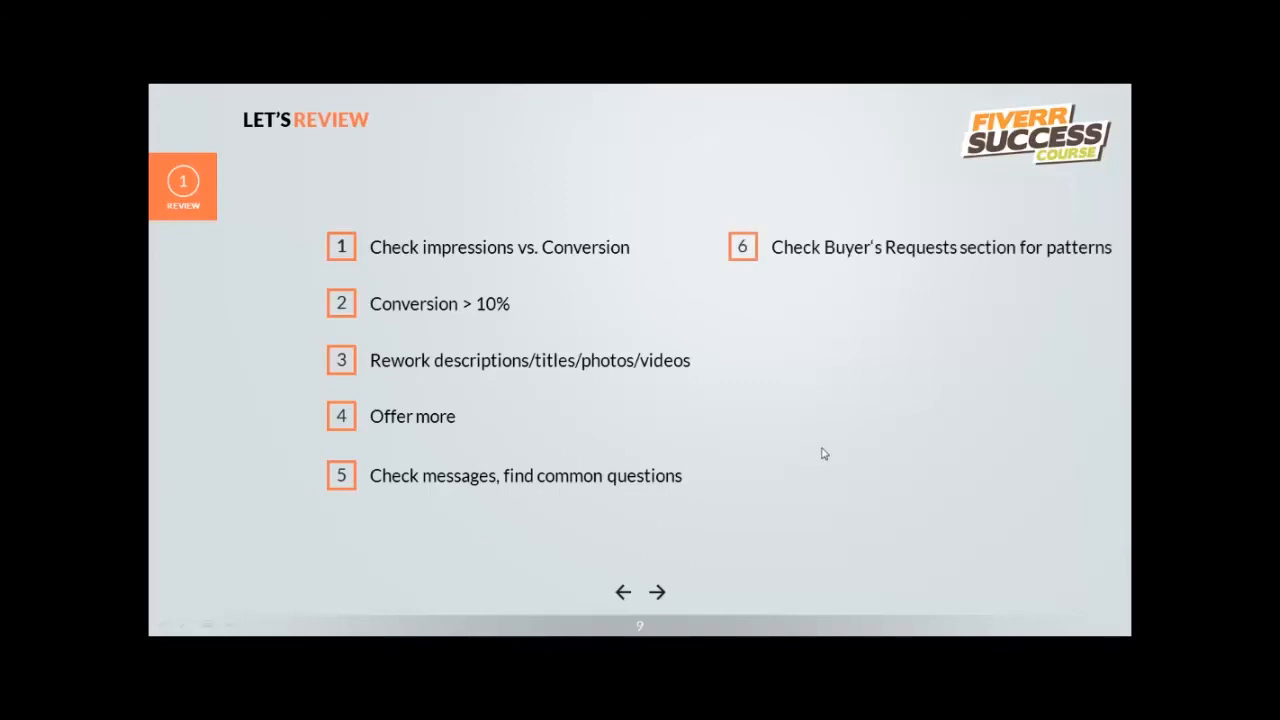
{"action": "left_click", "coordinate": [656, 592]}
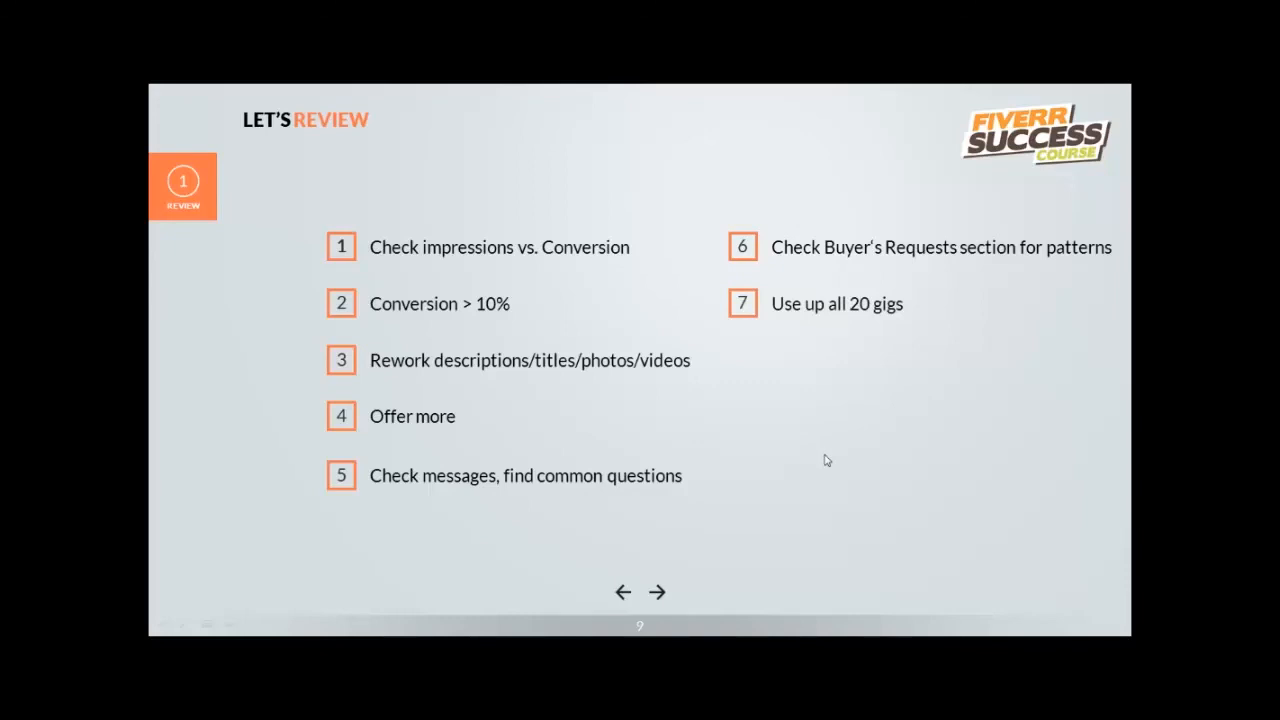